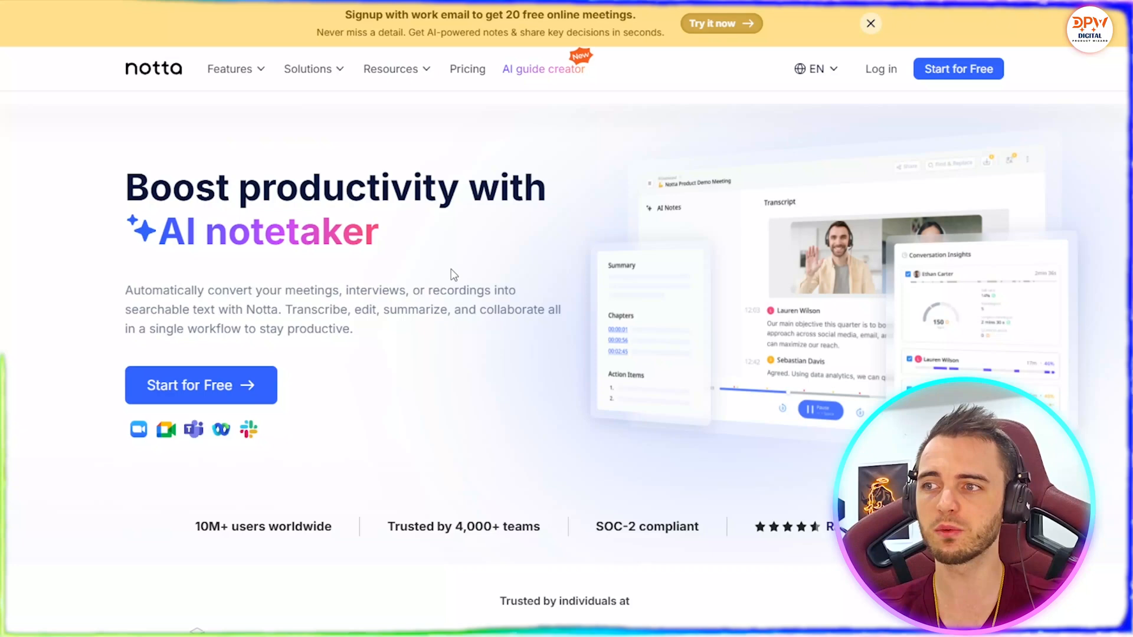
Step: Add the 7min 55s stock market video for upload and proceed to Configurations
scroll("down", 3)
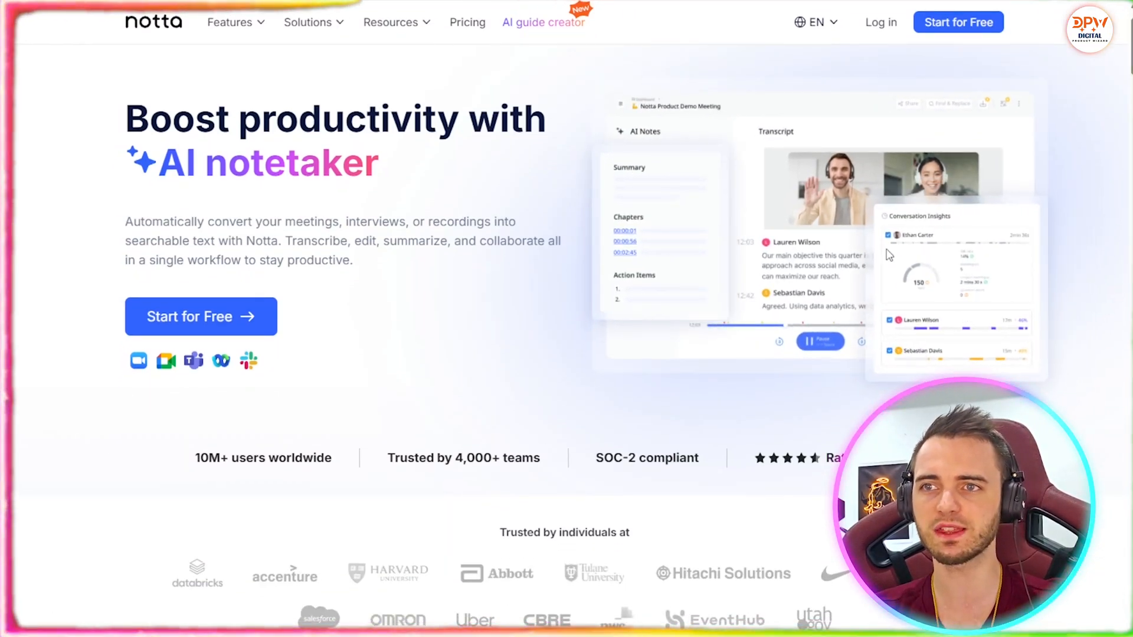
scroll("down", 3)
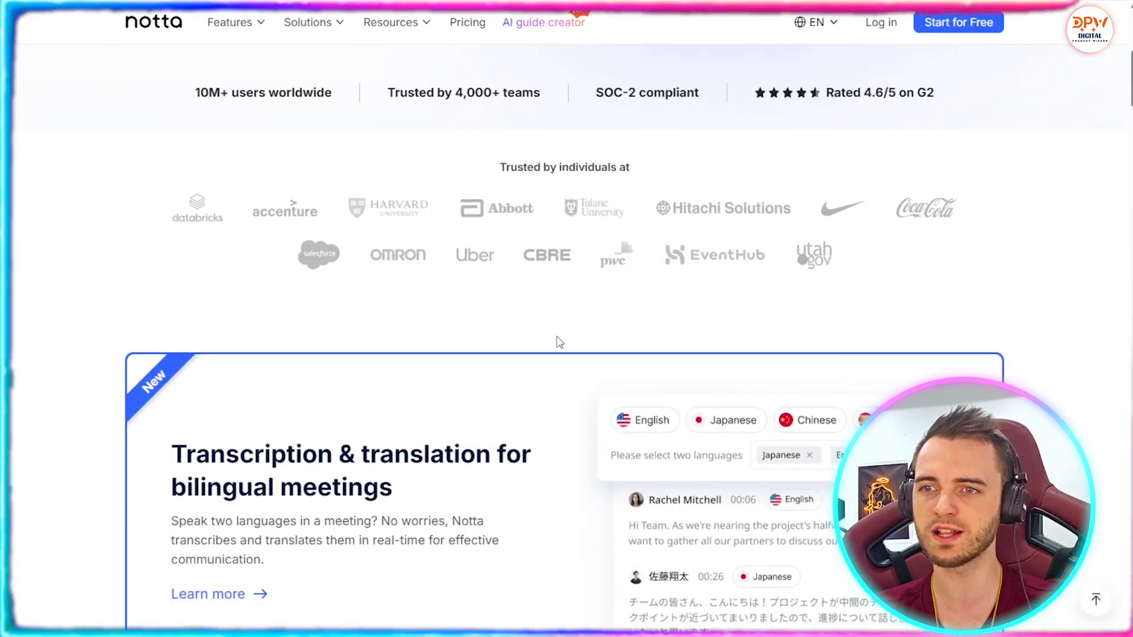
scroll("down", 3)
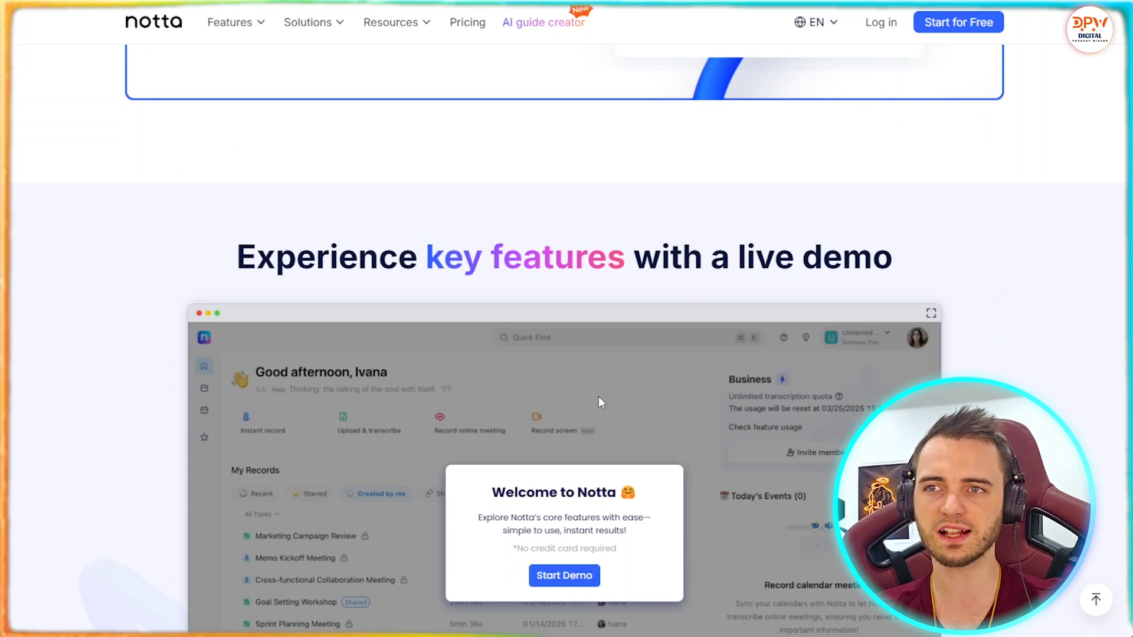
scroll("down", 3)
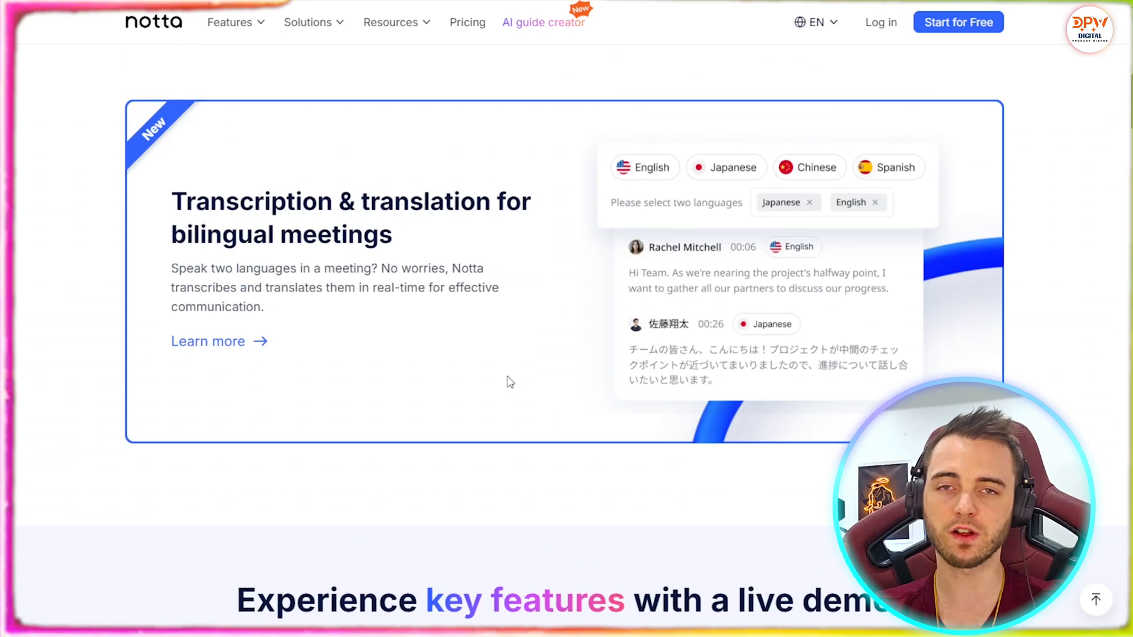
scroll("up", 3)
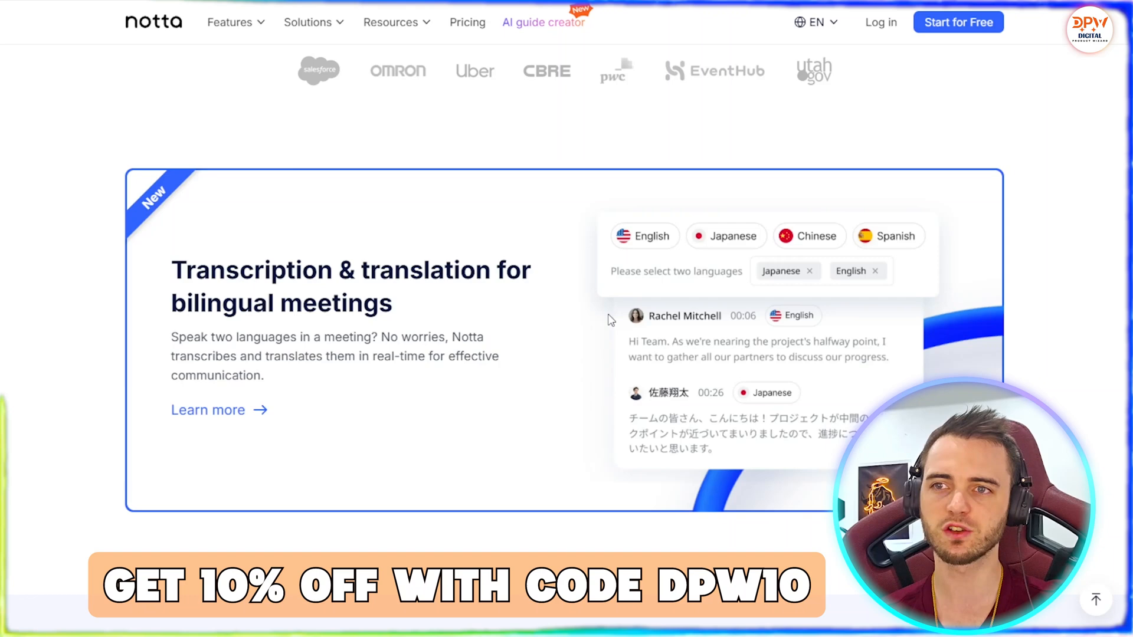
mouse_move(773, 448)
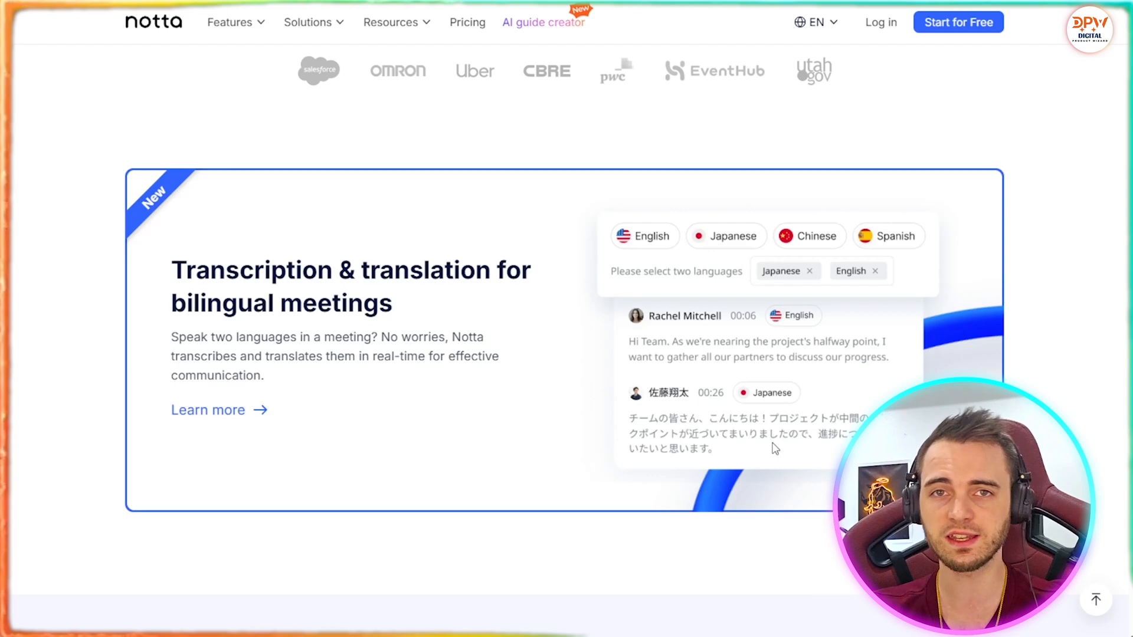
mouse_move(697, 325)
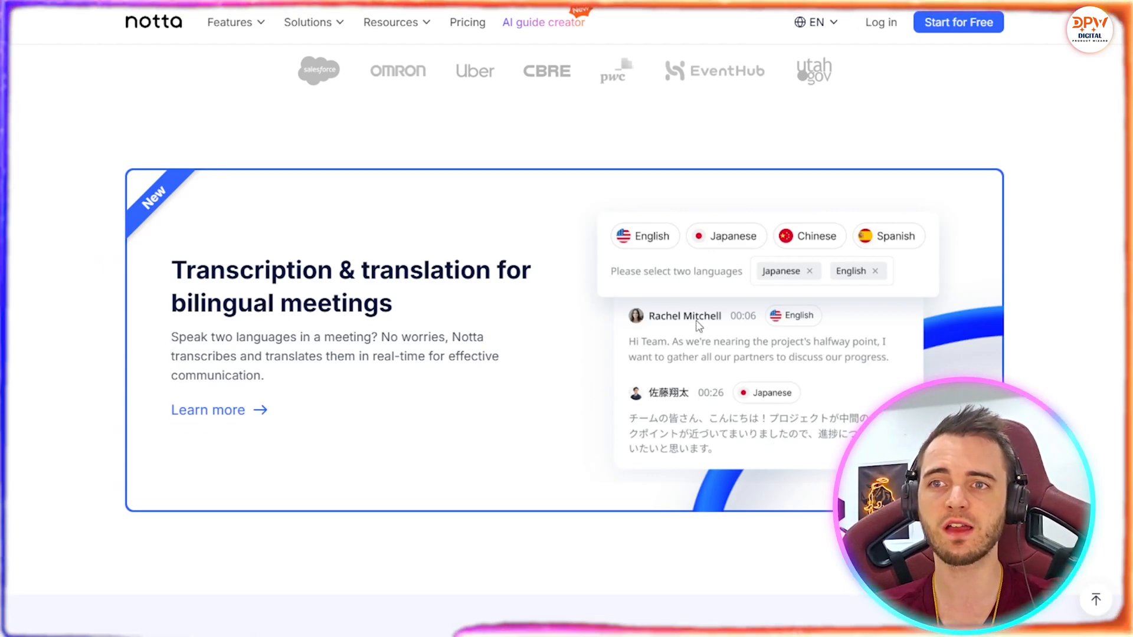
mouse_move(586, 398)
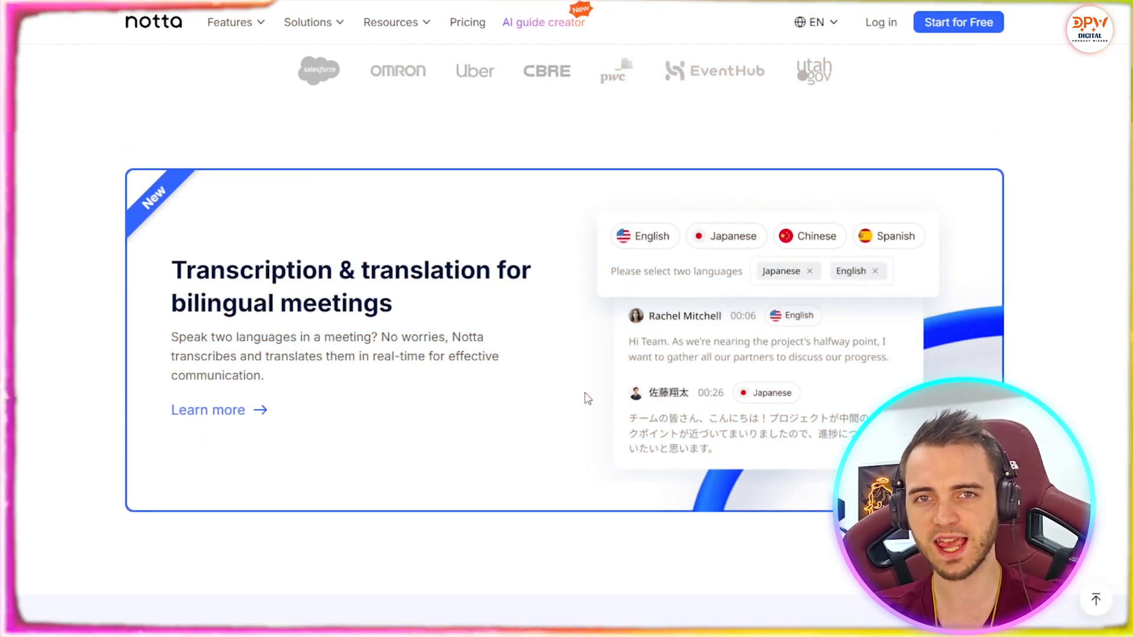
mouse_move(691, 240)
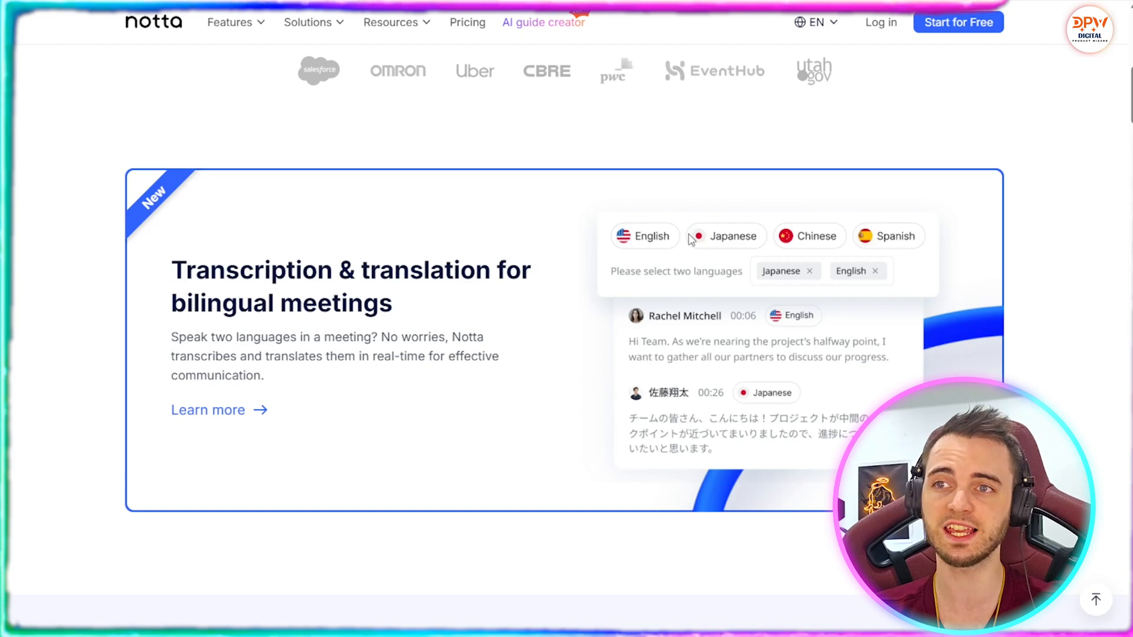
mouse_move(510, 399)
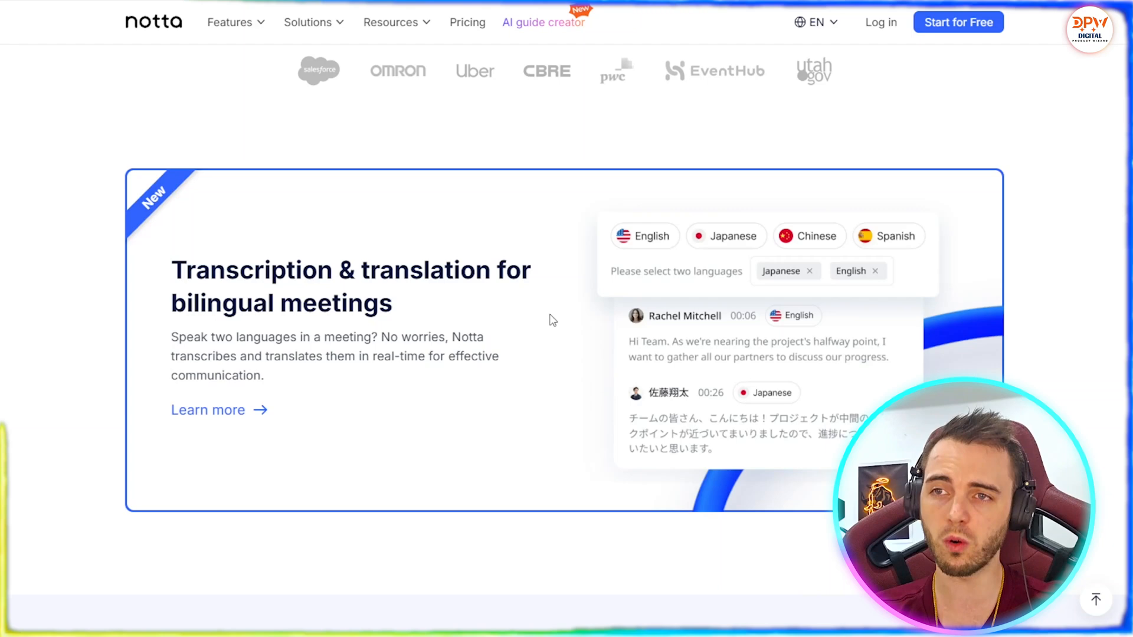
scroll("down", 3)
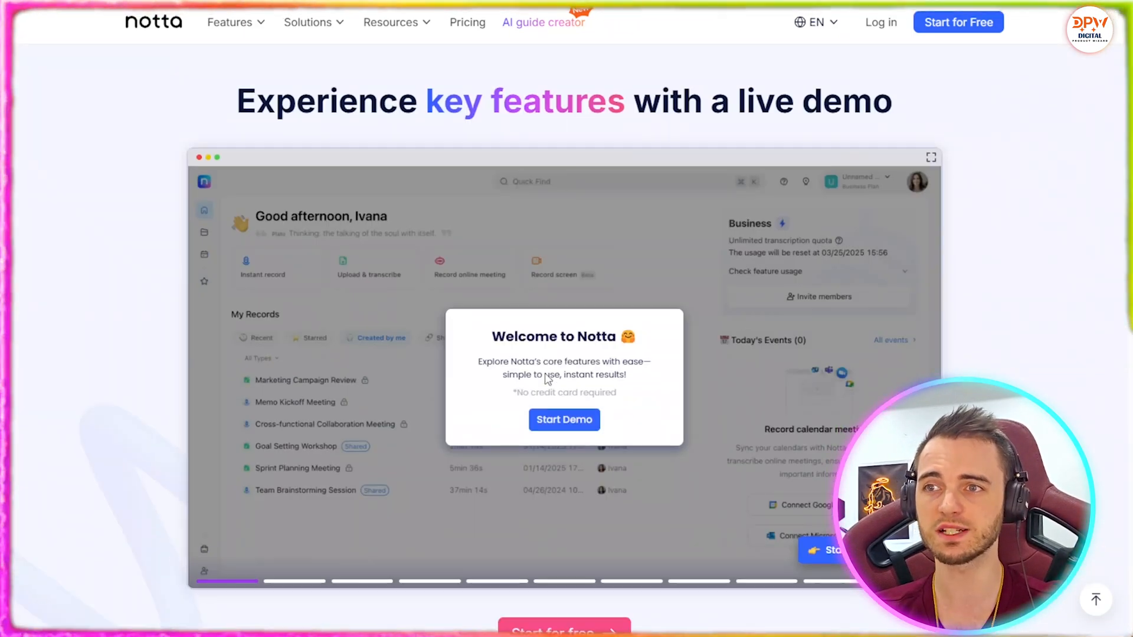
scroll("down", 3)
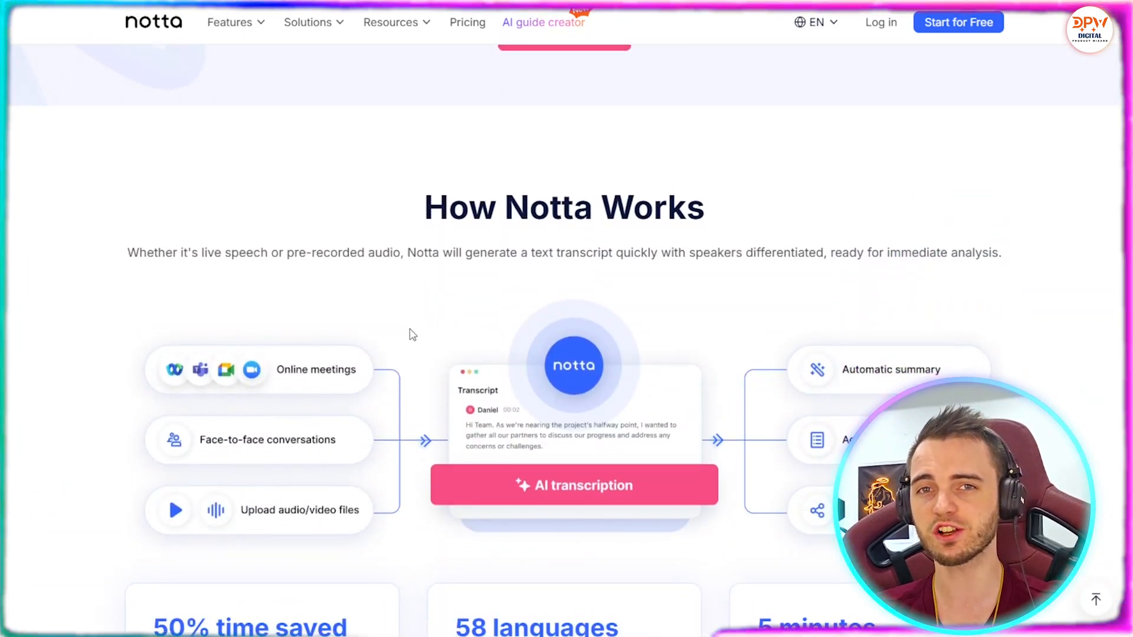
scroll("down", 3)
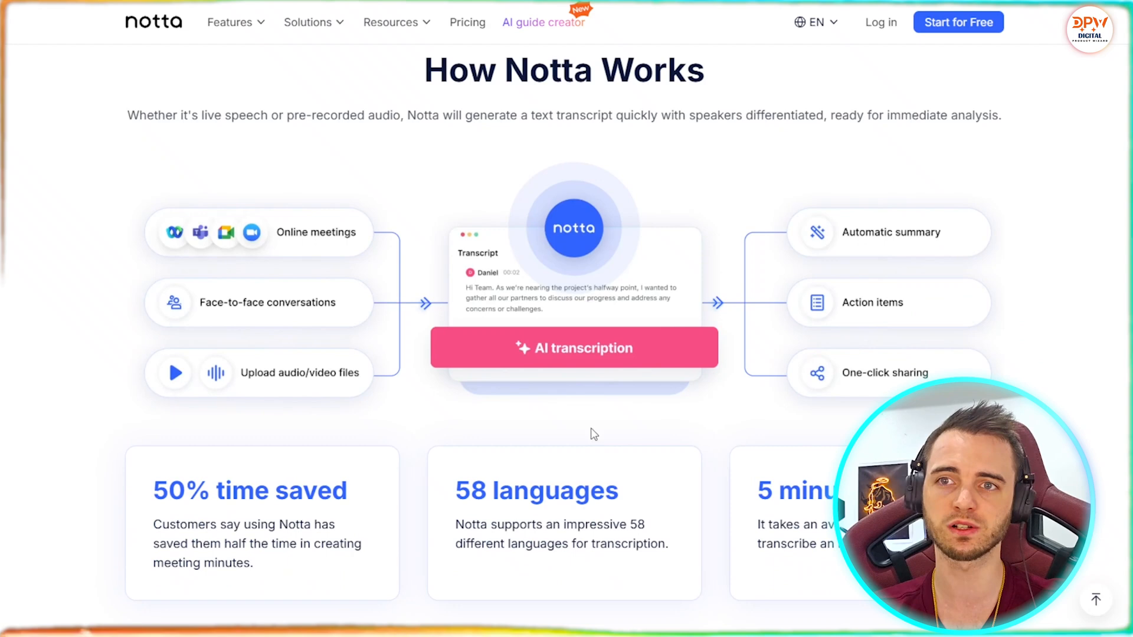
scroll("down", 3)
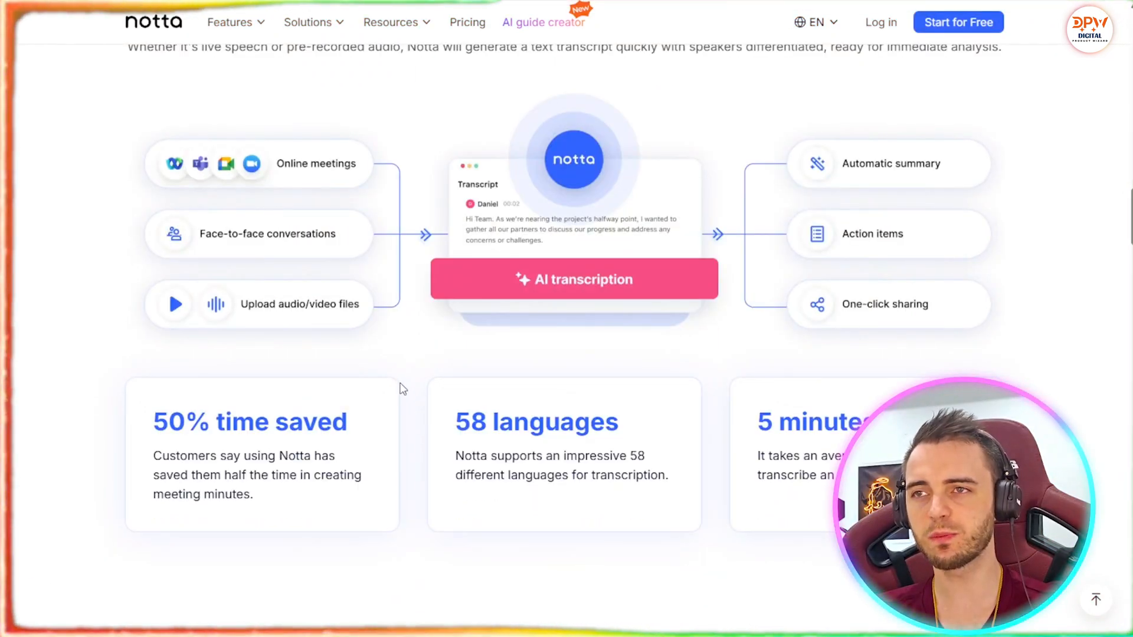
scroll("down", 3)
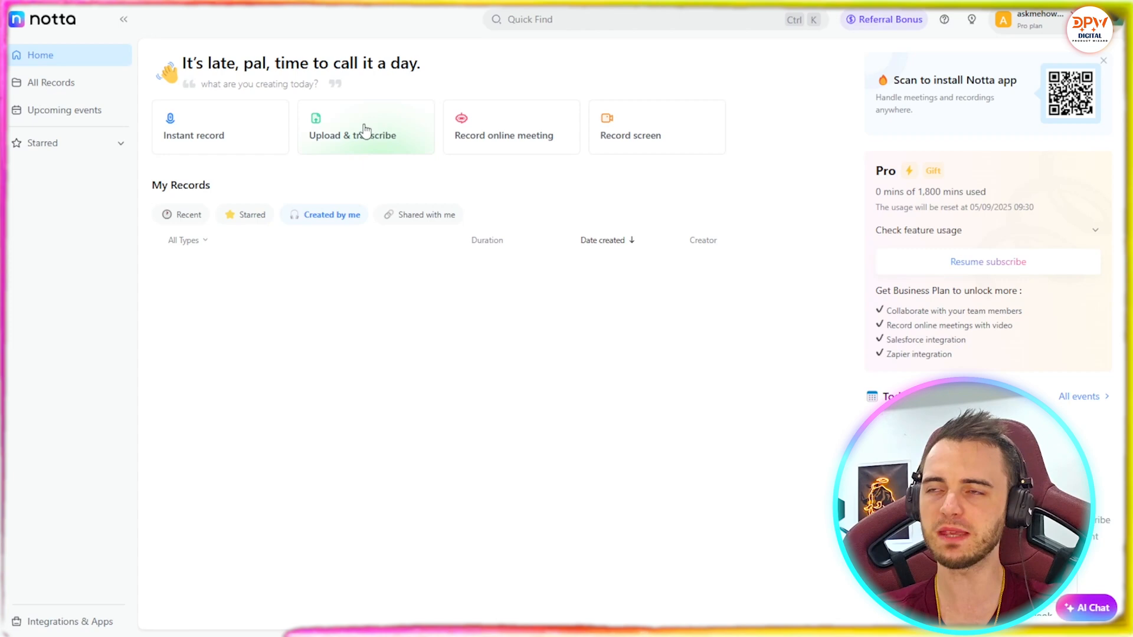
left_click(365, 135)
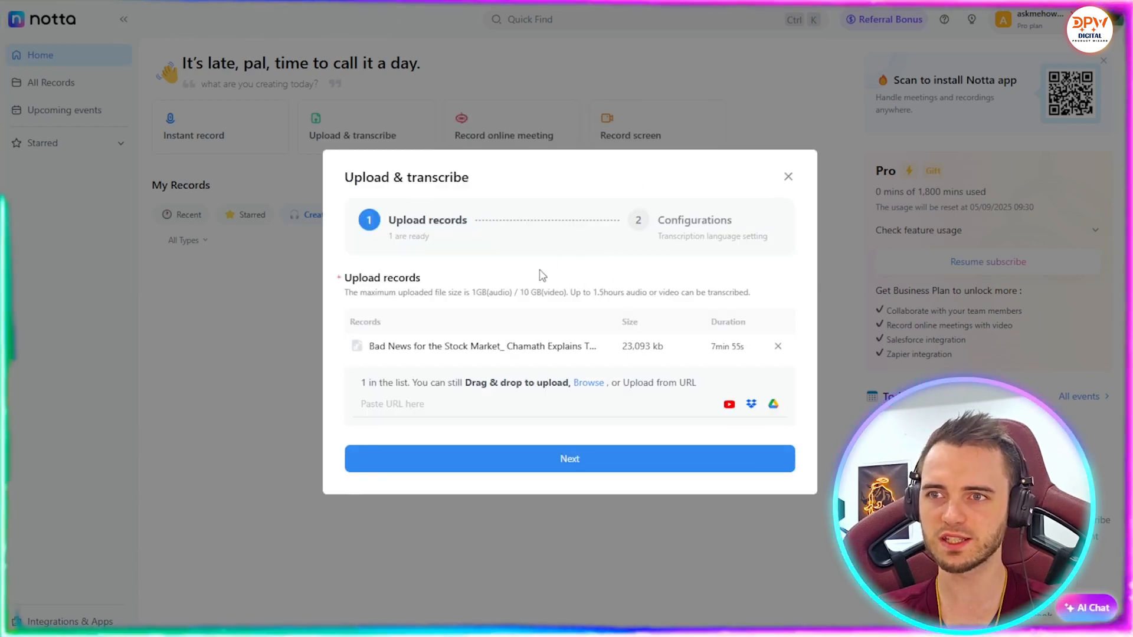
mouse_move(514, 271)
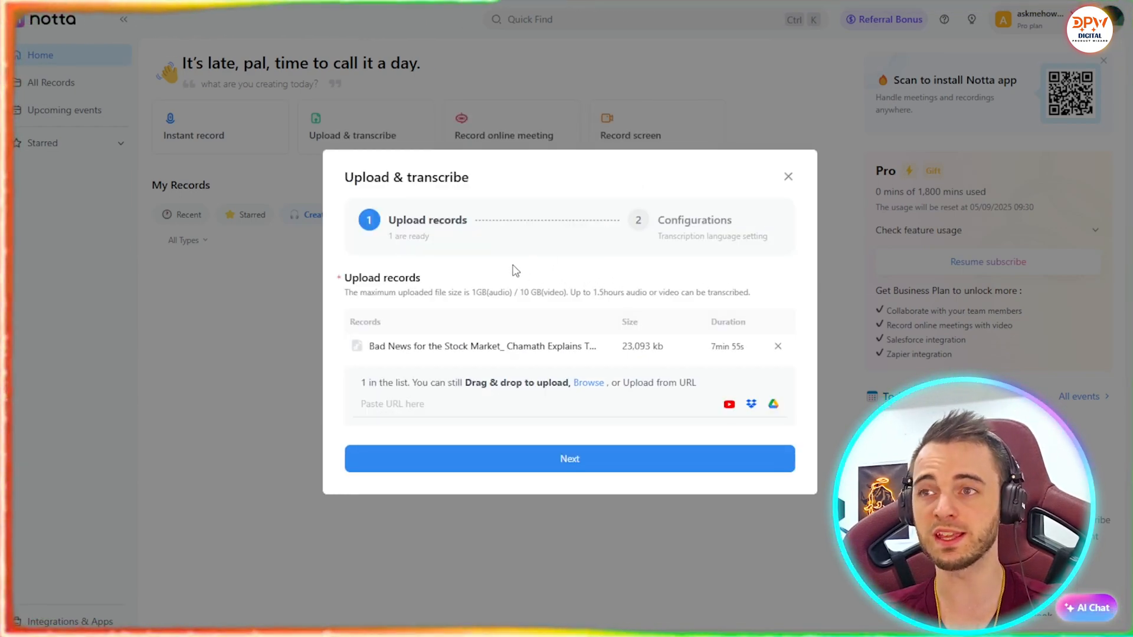
mouse_move(625, 435)
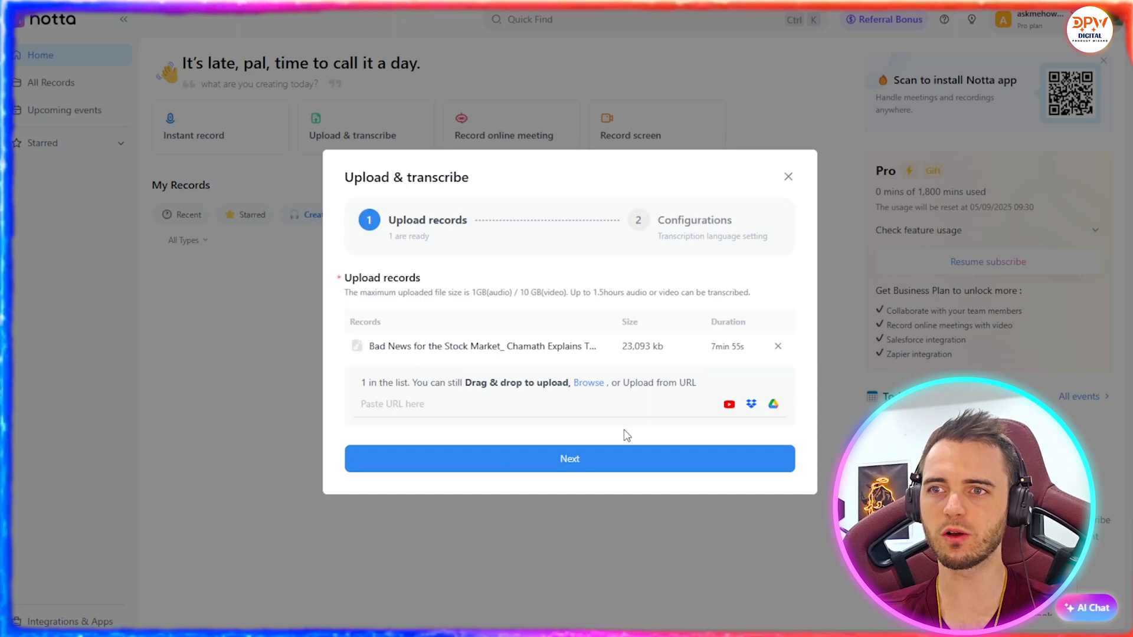
double_click(726, 346)
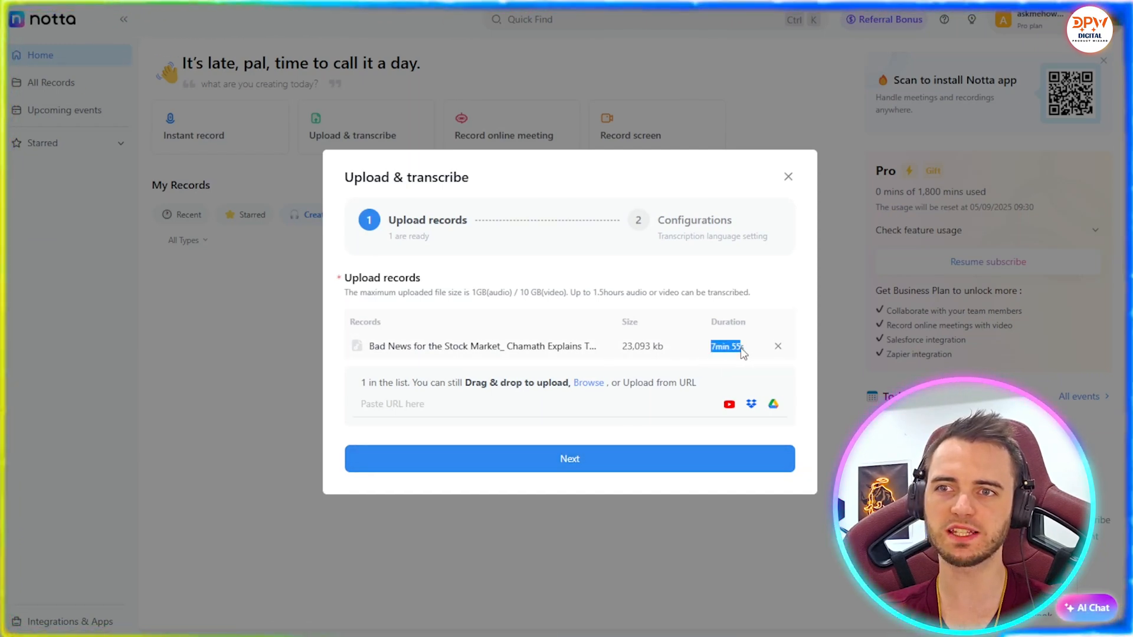
left_click(569, 458)
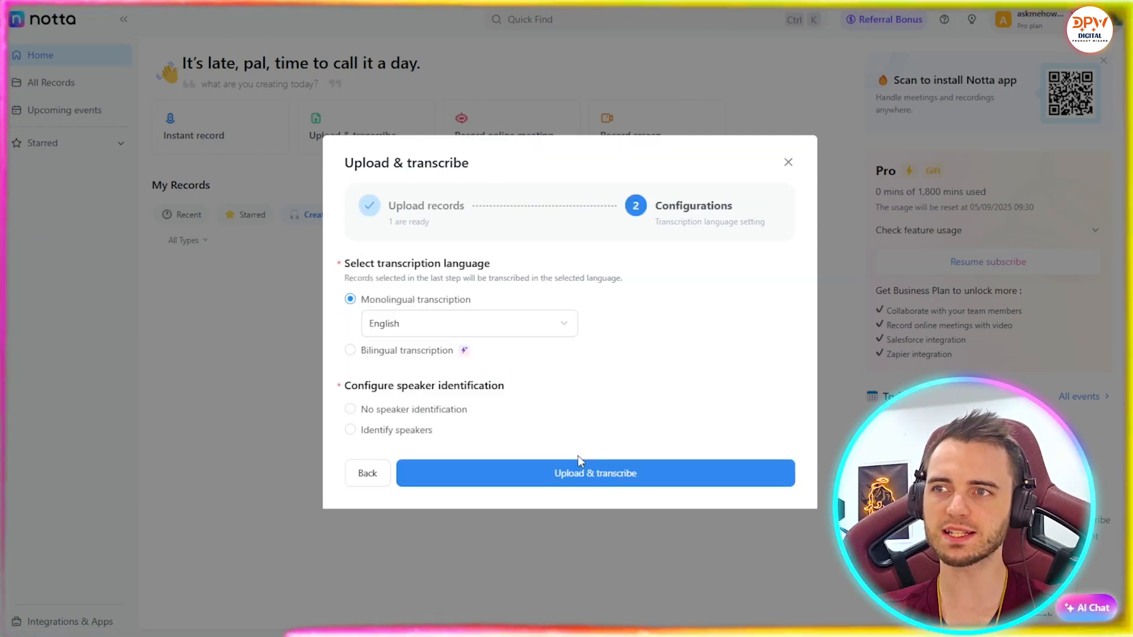
Step: Transcribe the video bilingually with English and Japanese selected, and start the upload
left_click(467, 323)
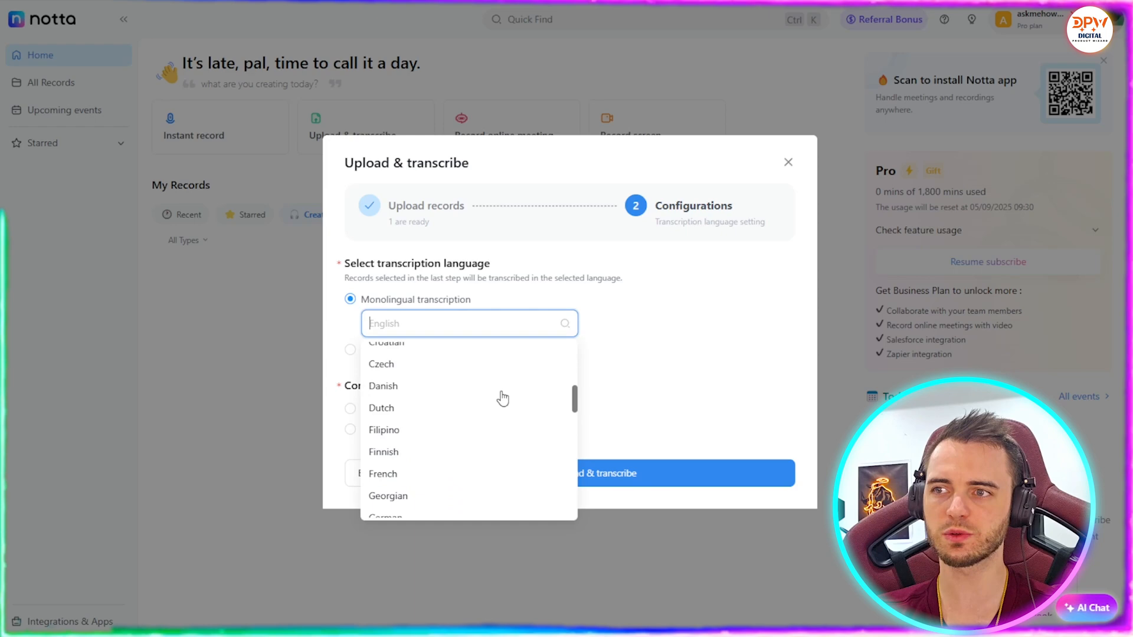
scroll("down", 3)
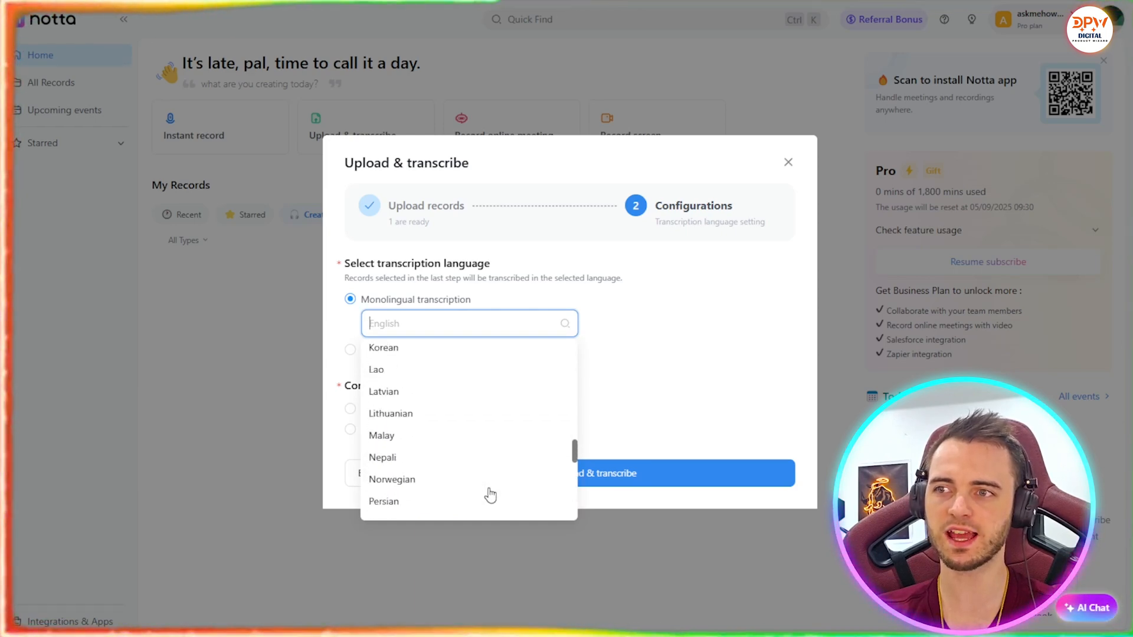
left_click(468, 323)
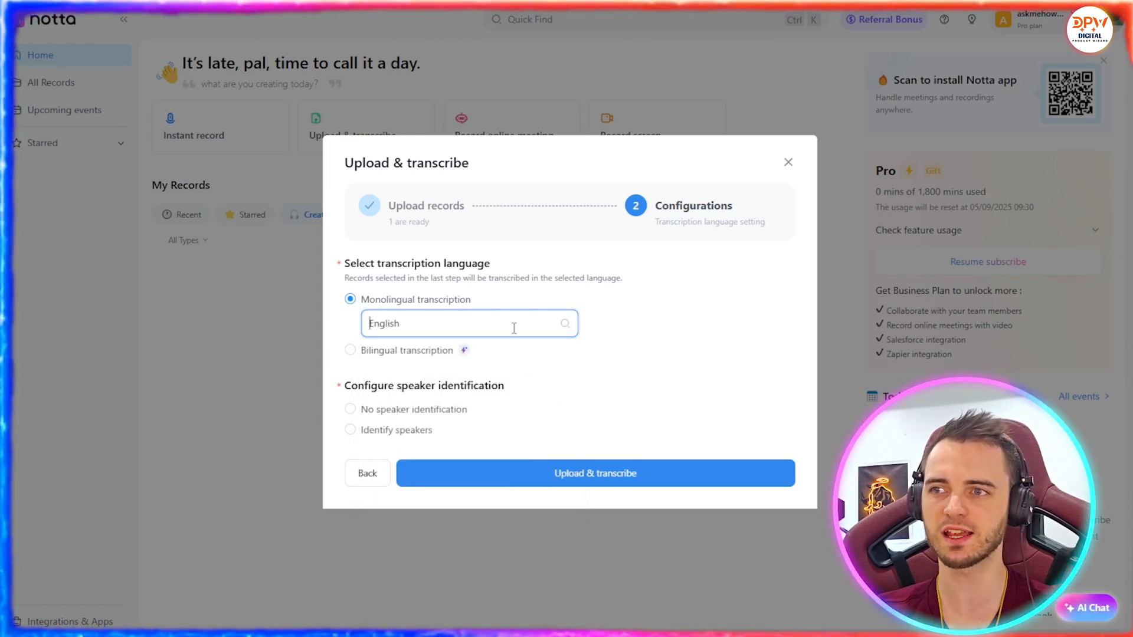
left_click(350, 357)
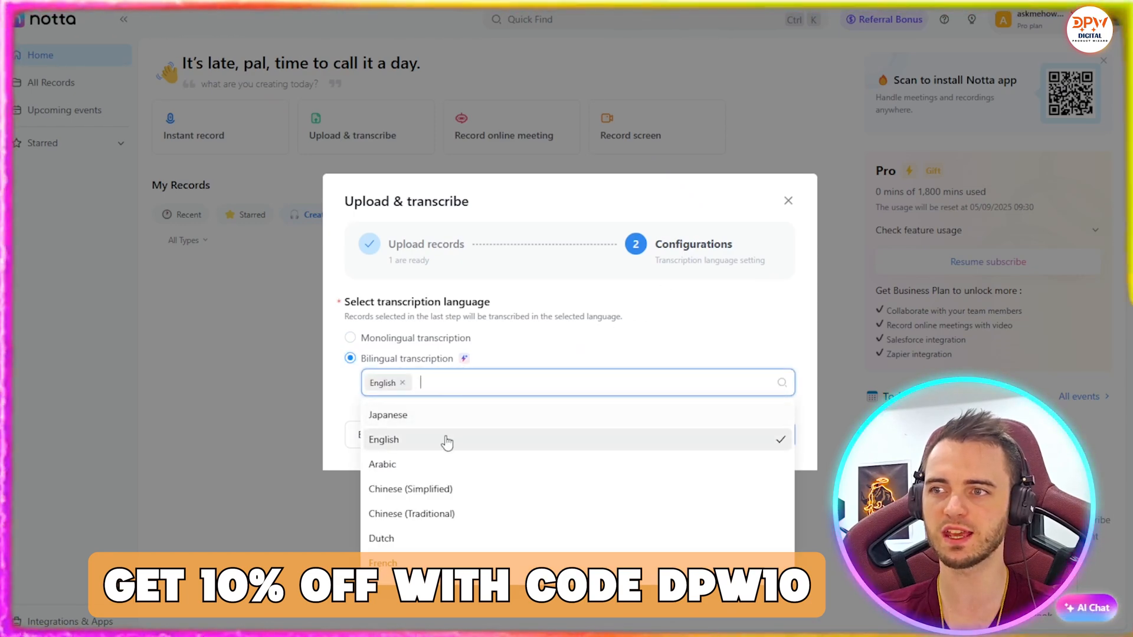
left_click(388, 414)
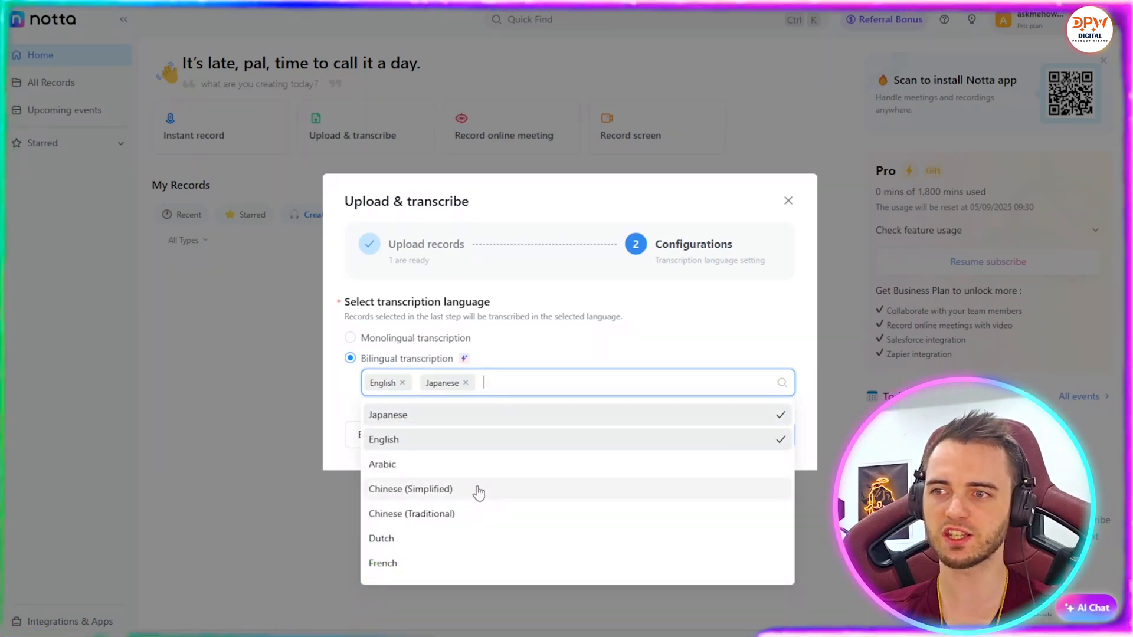
mouse_move(455, 521)
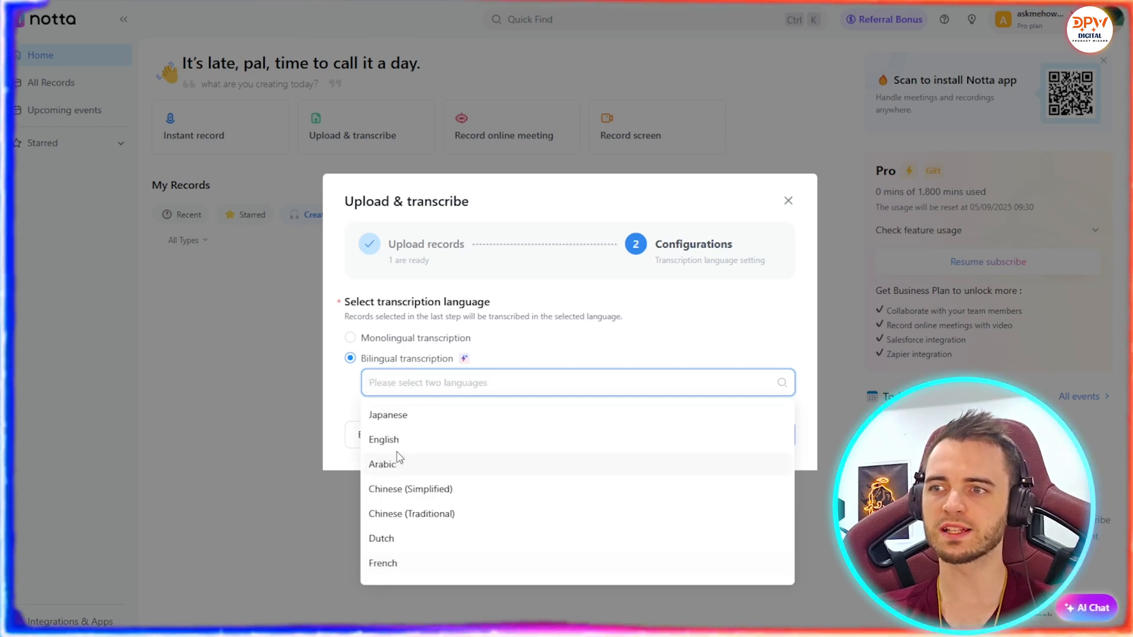
left_click(384, 439)
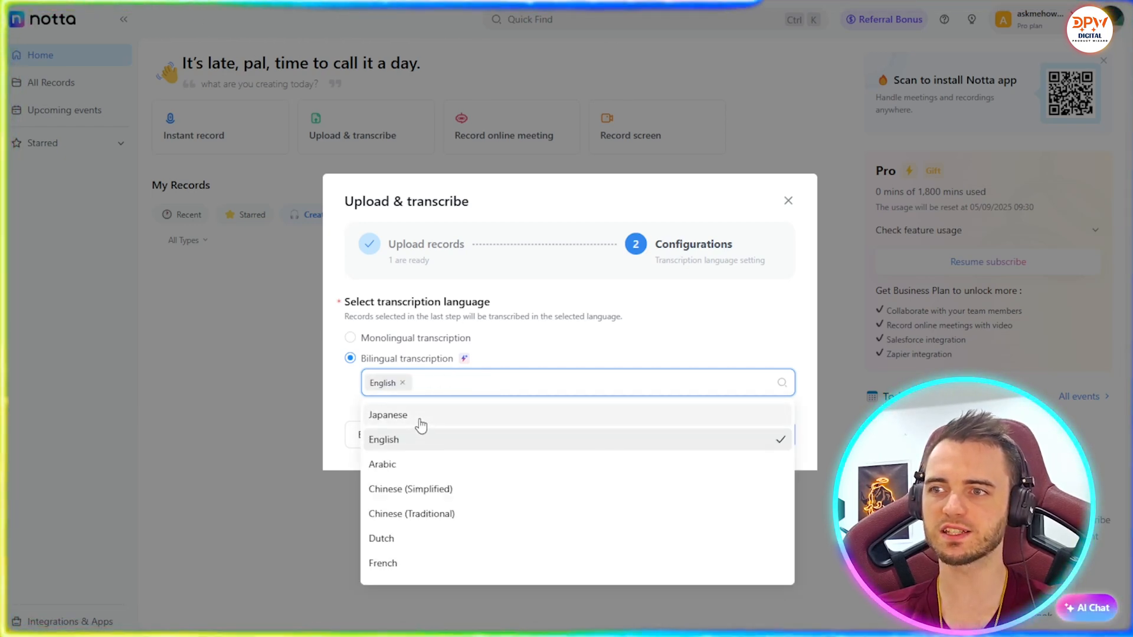
left_click(388, 415)
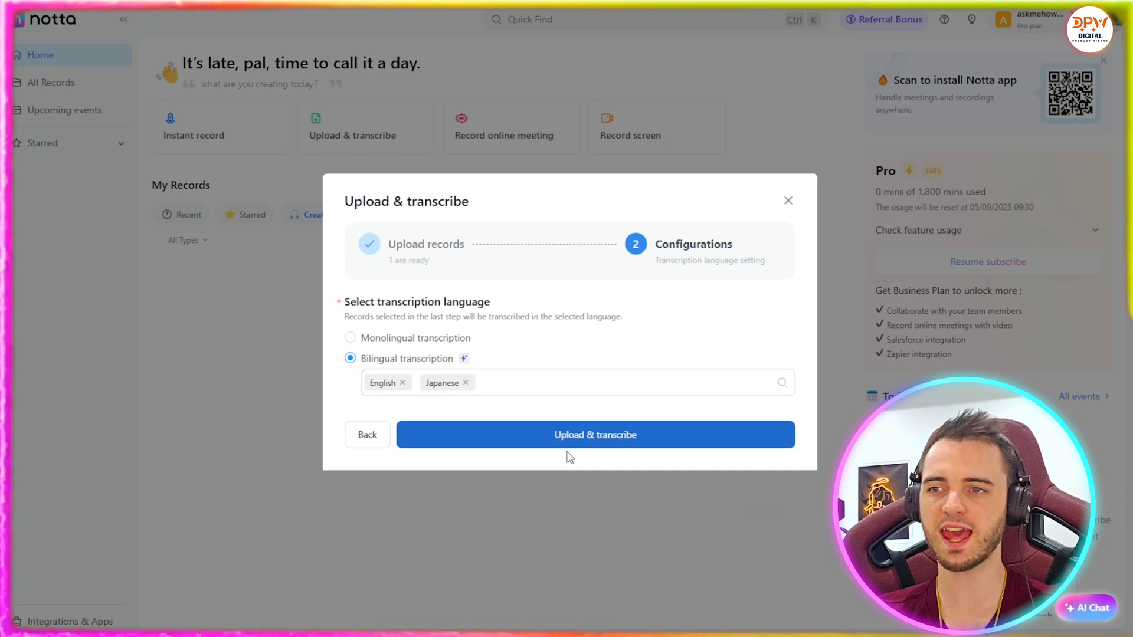
mouse_move(578, 444)
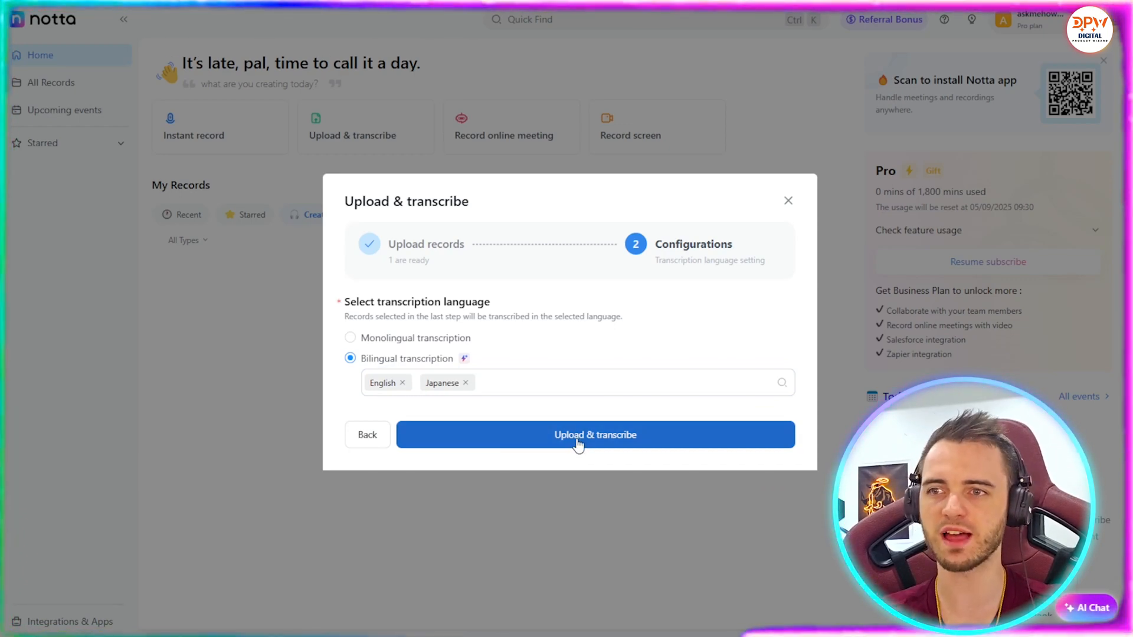
left_click(595, 434)
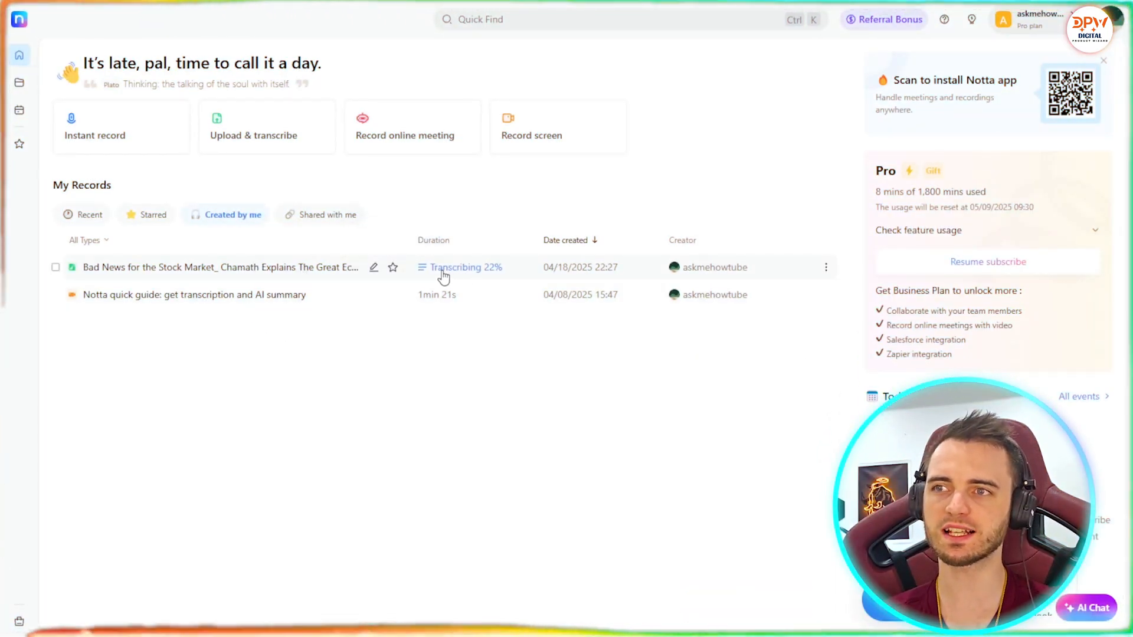
mouse_move(486, 275)
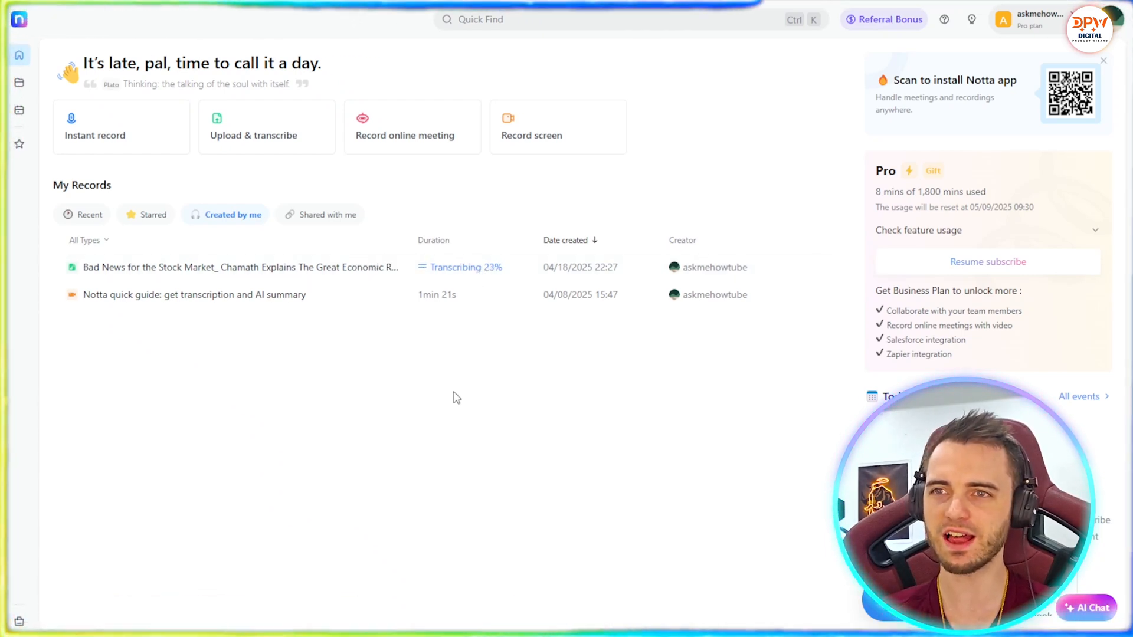
mouse_move(500, 479)
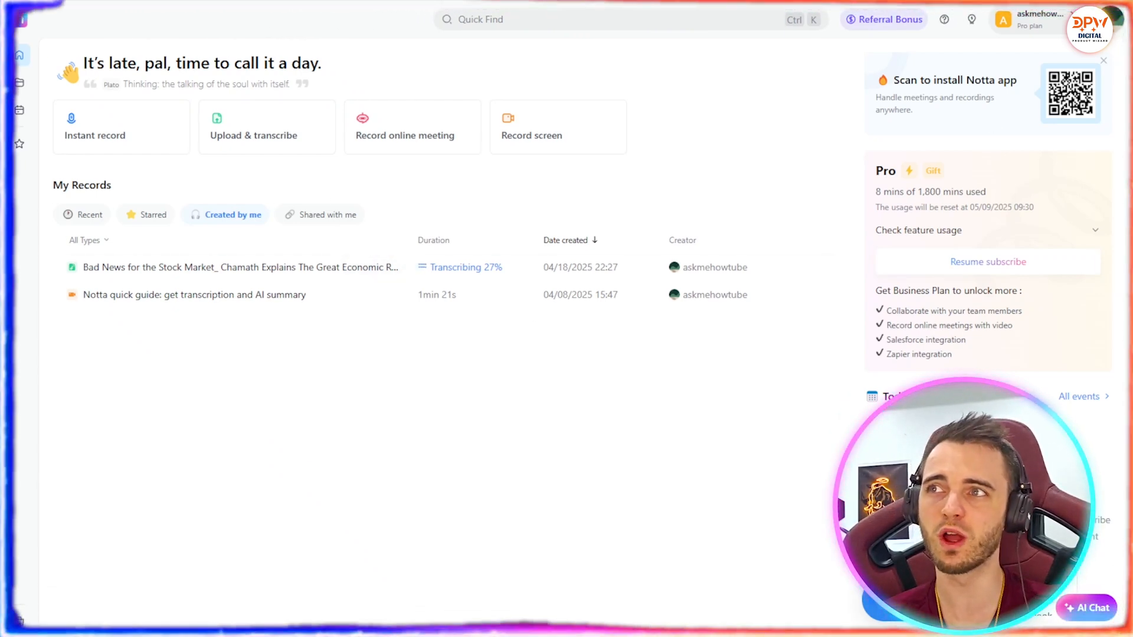
mouse_move(482, 364)
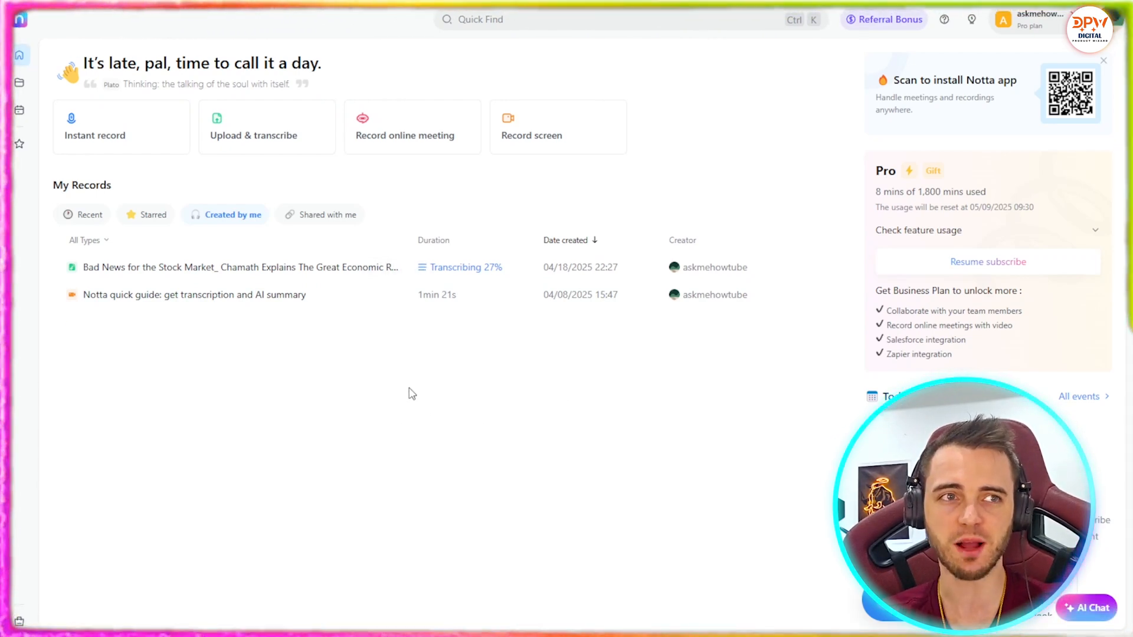
mouse_move(477, 343)
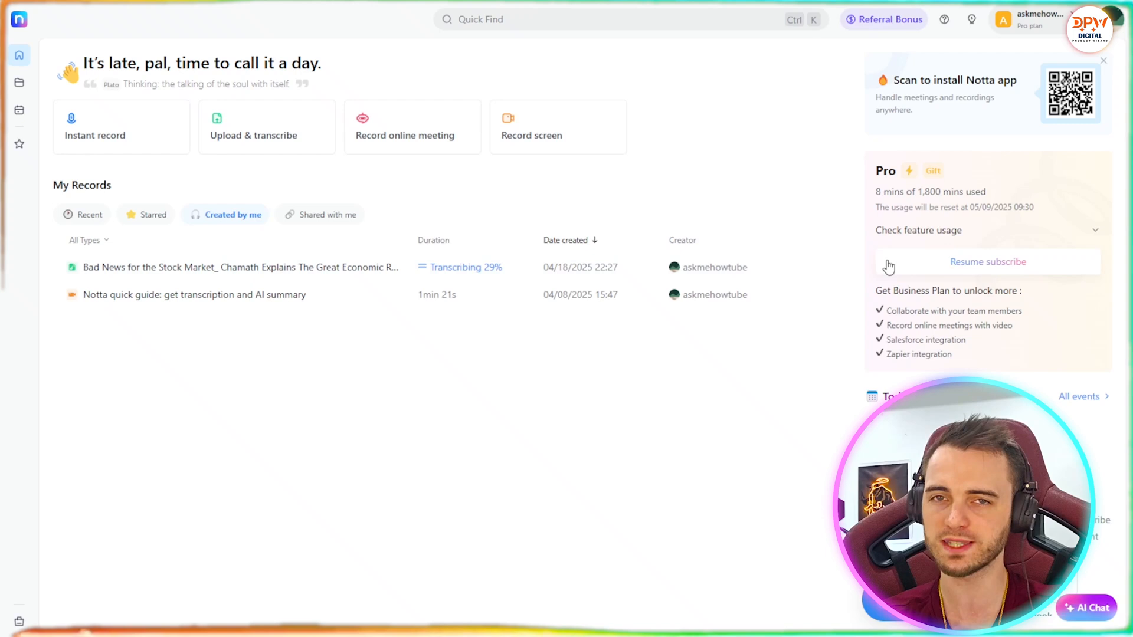
mouse_move(311, 267)
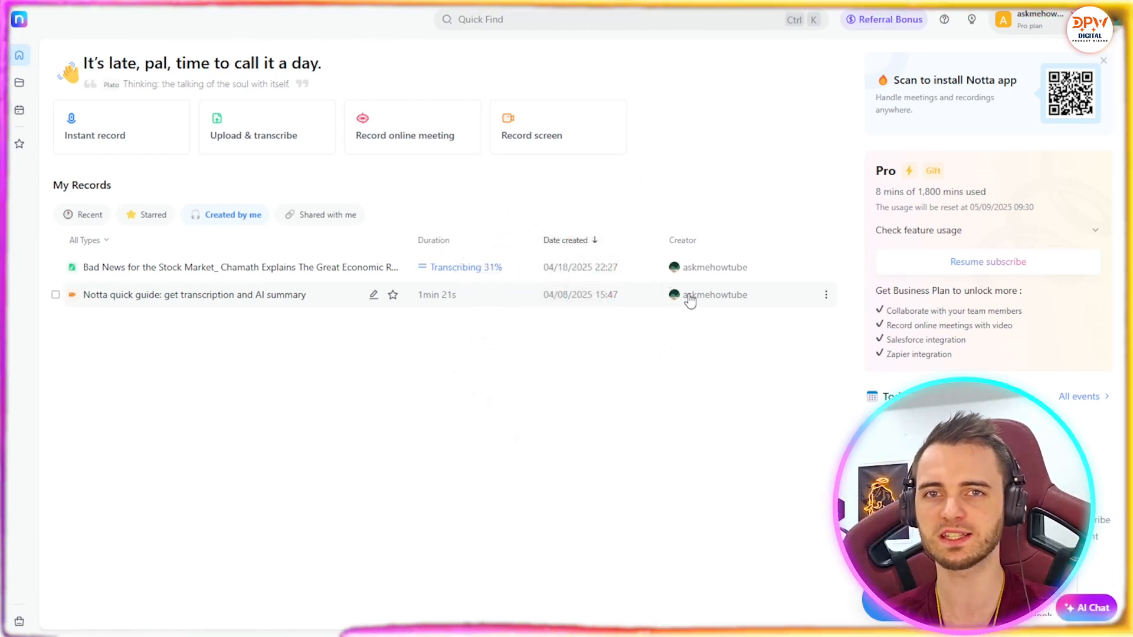
mouse_move(373, 267)
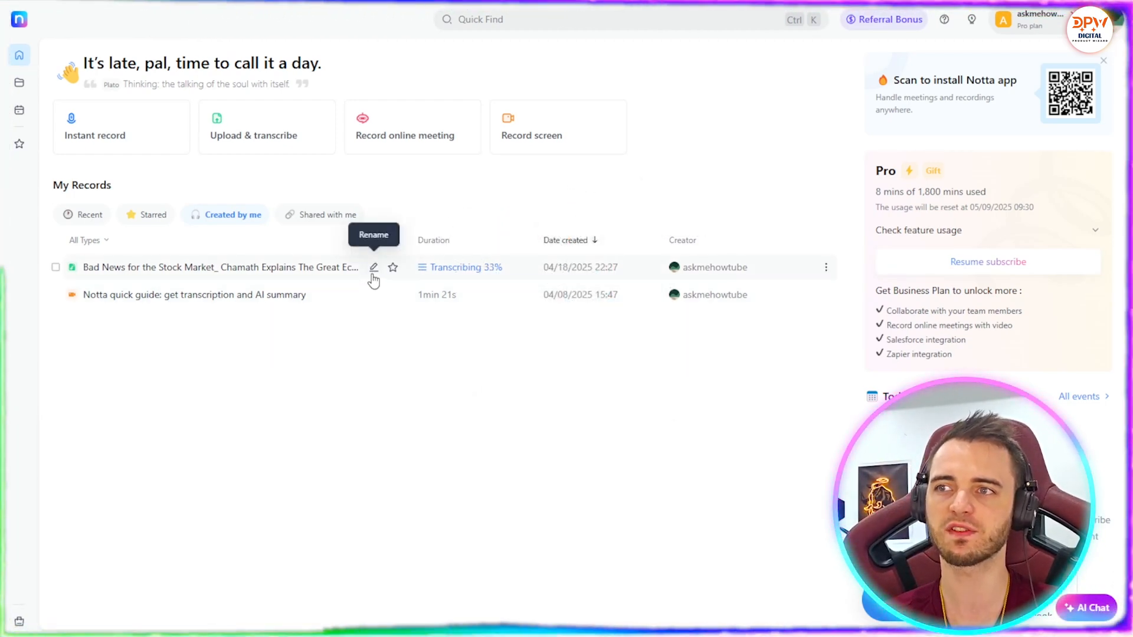
mouse_move(368, 399)
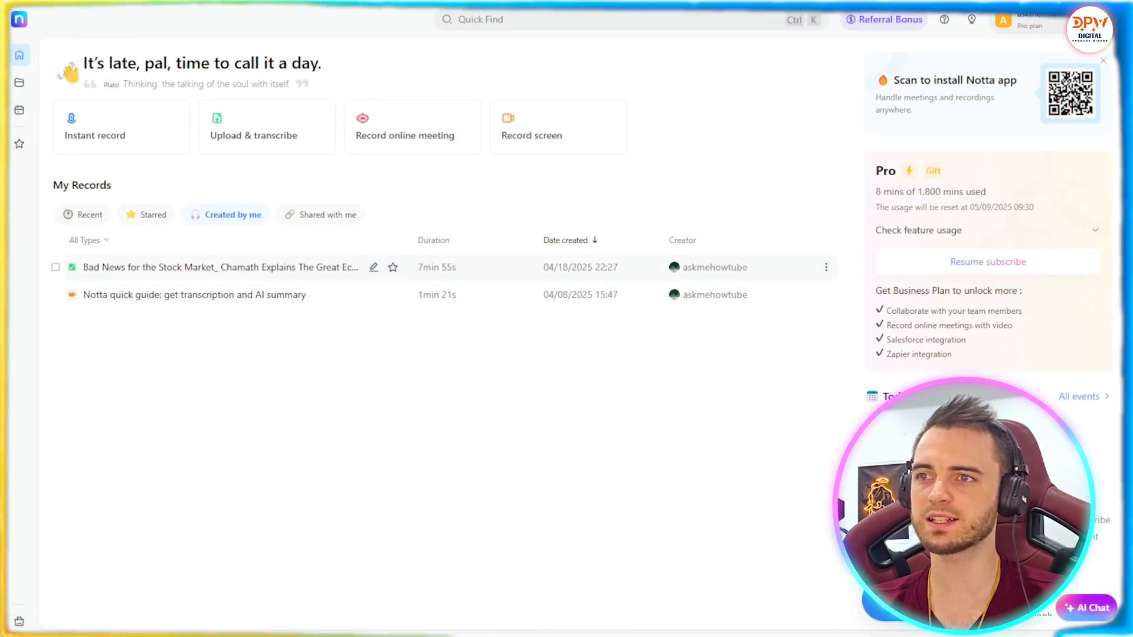
Step: Once transcription completes, open the 7min 55s stock market video record
left_click(220, 267)
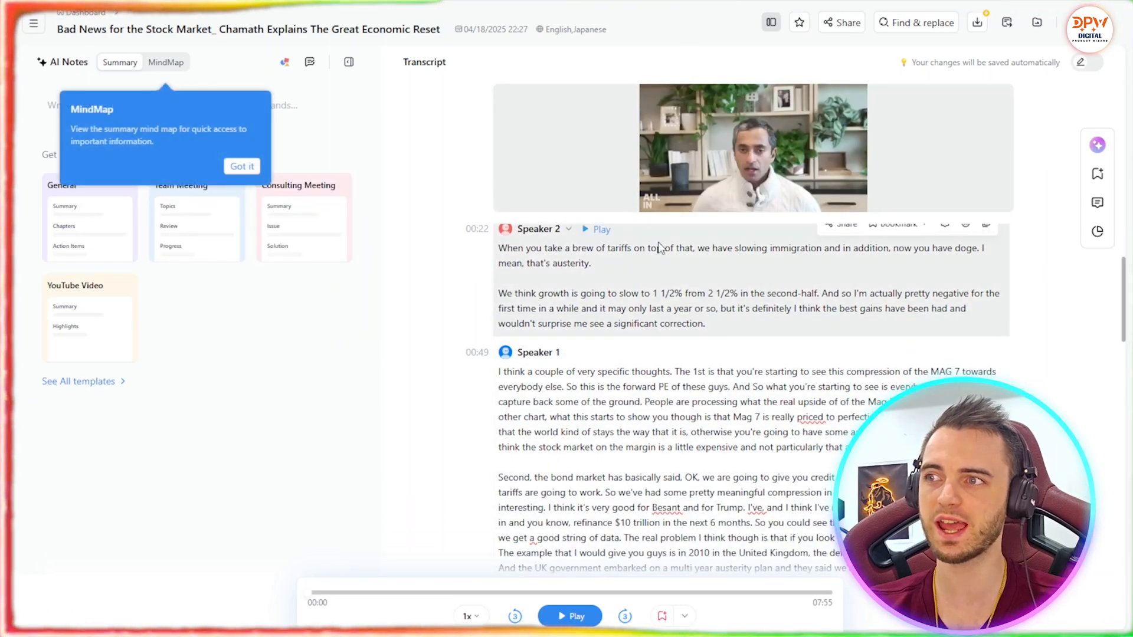
Step: Dismiss the MindMap tip and browse the speaker-labelled transcript, then return to the top
left_click(165, 62)
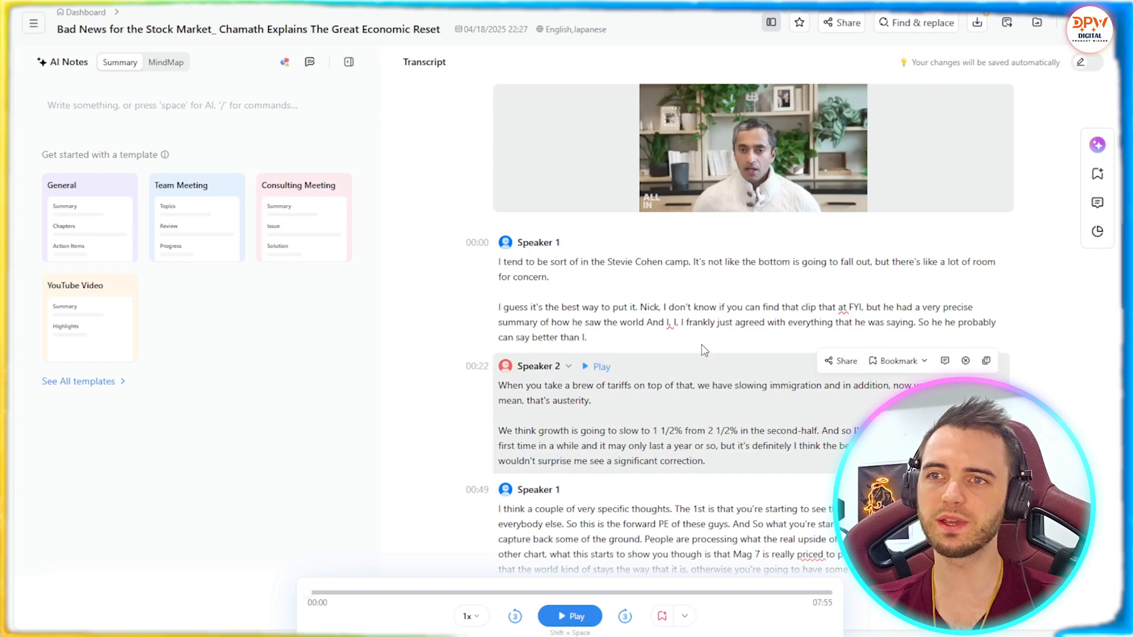
scroll("down", 3)
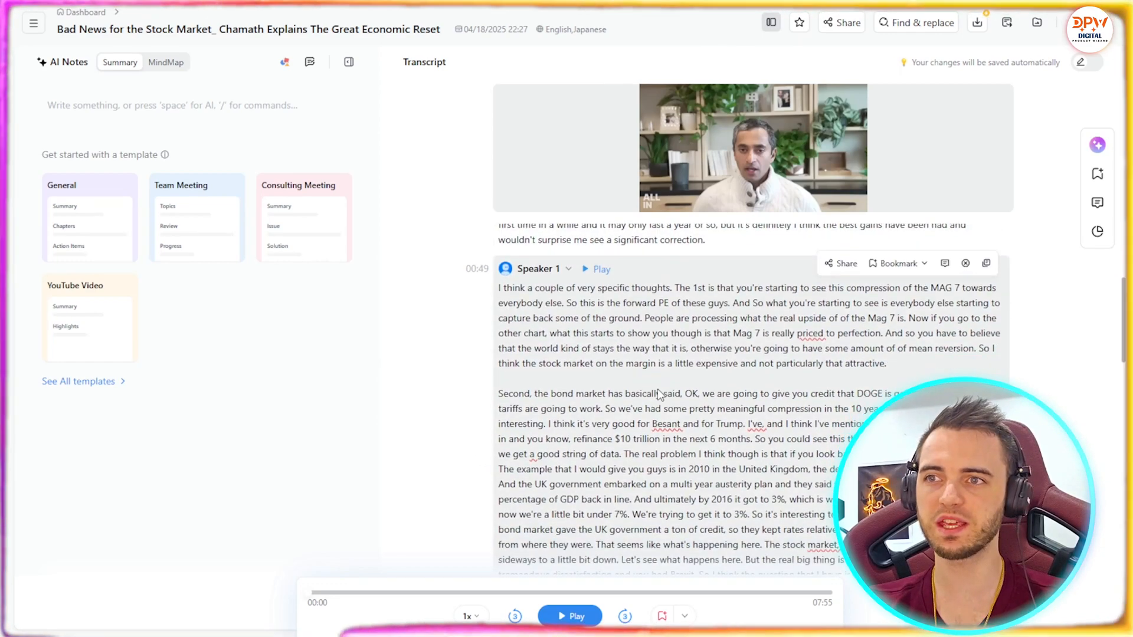
scroll("down", 3)
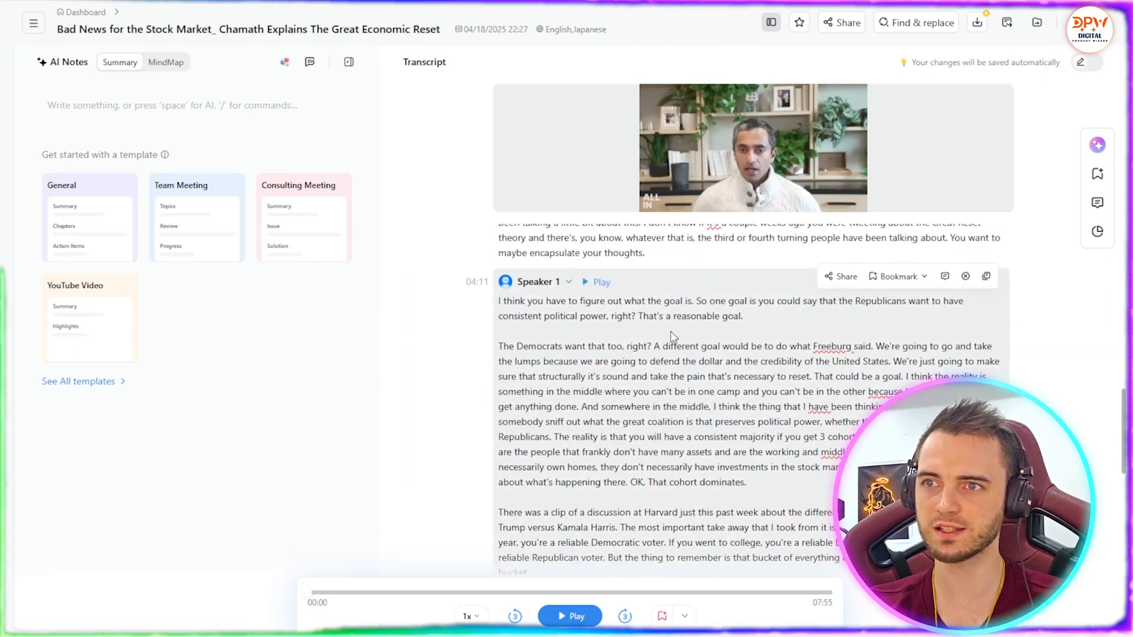
scroll("up", 3)
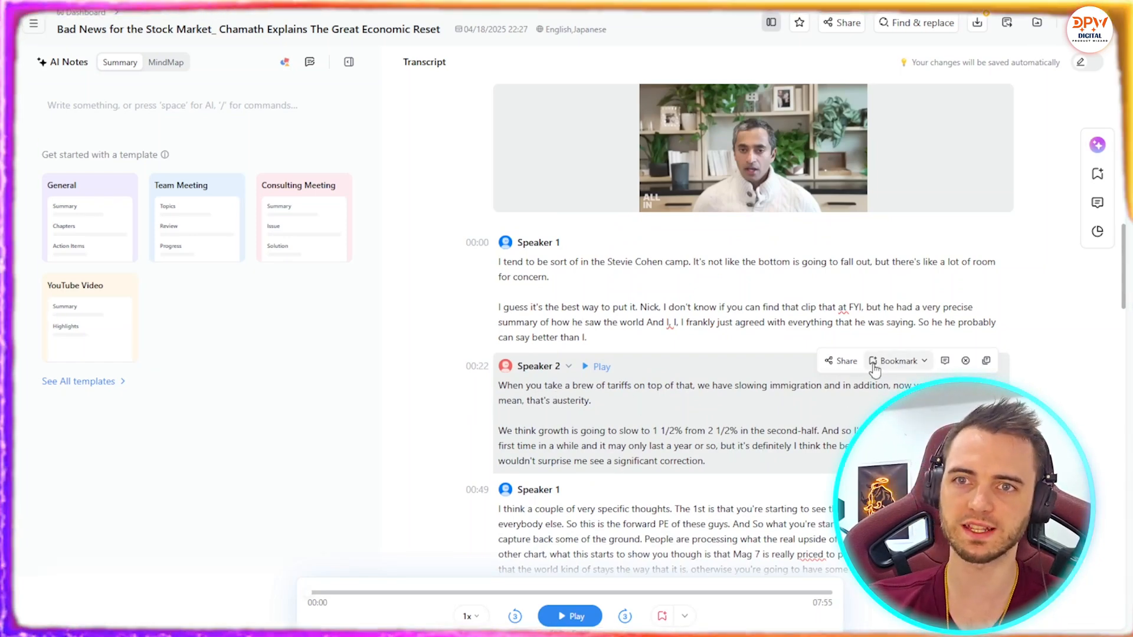
mouse_move(85, 227)
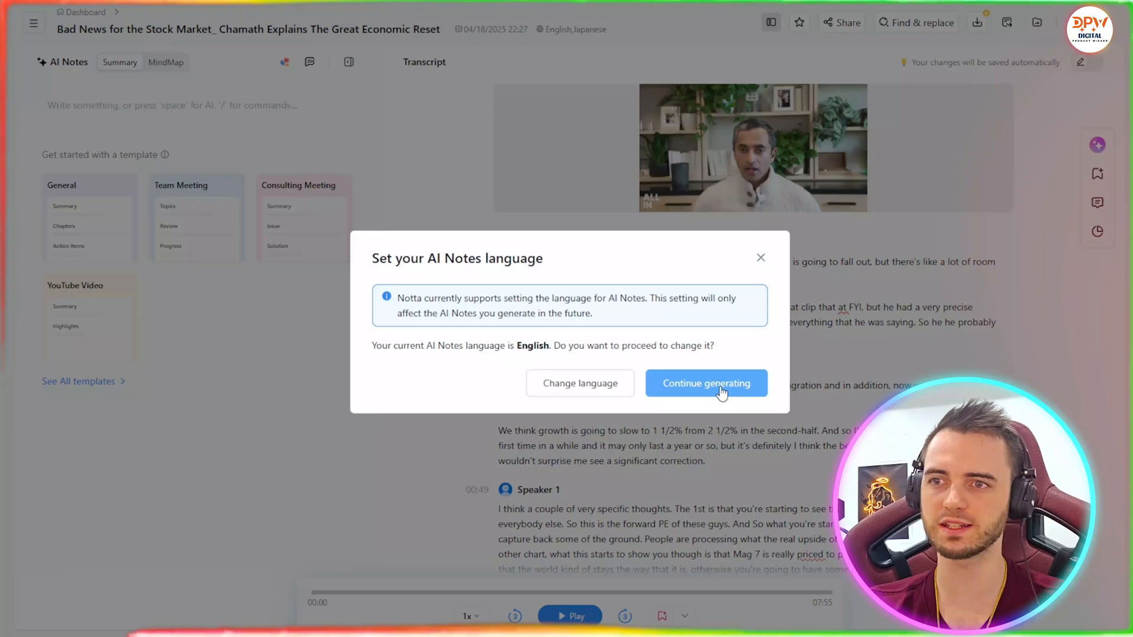
Step: Generate English AI notes and review the Summary, Chapters and Action Items
left_click(706, 382)
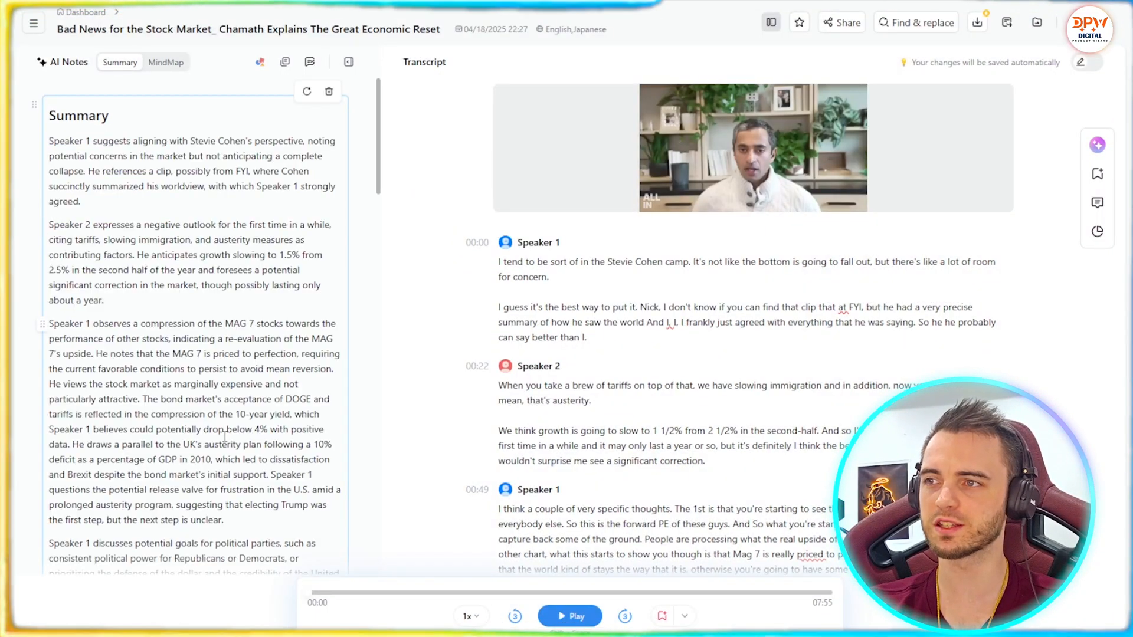
scroll("down", 3)
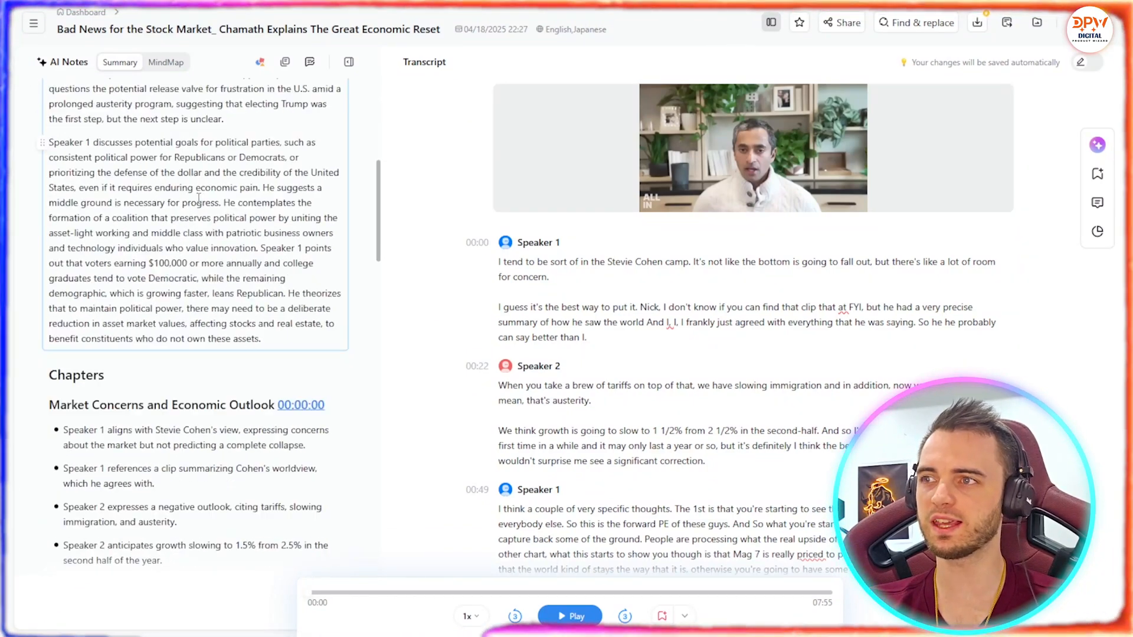
scroll("down", 3)
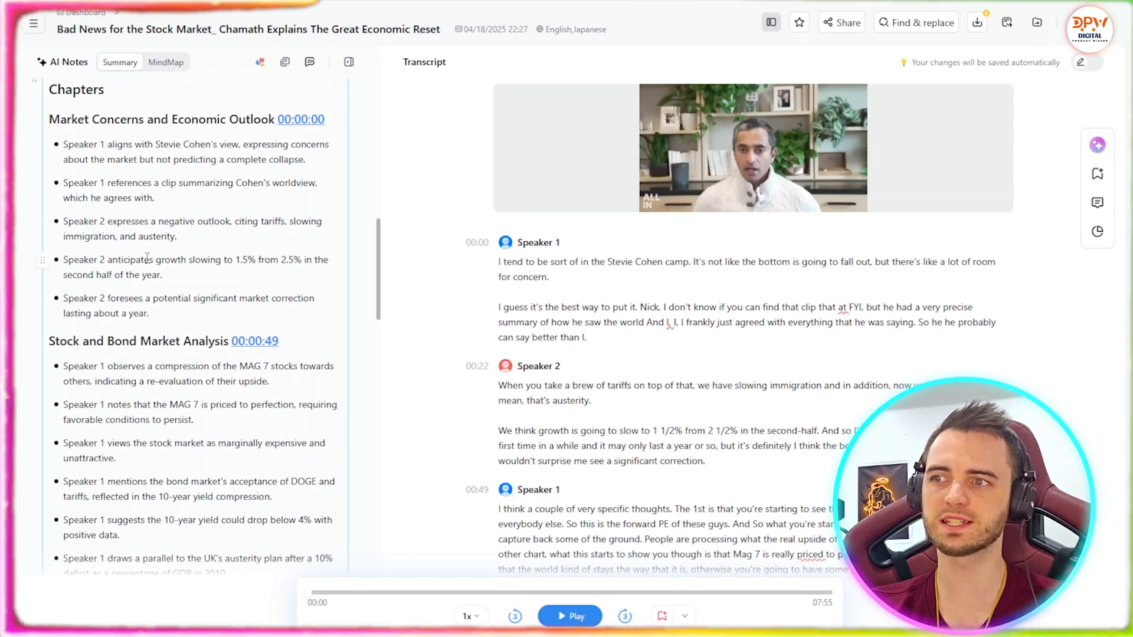
scroll("down", 3)
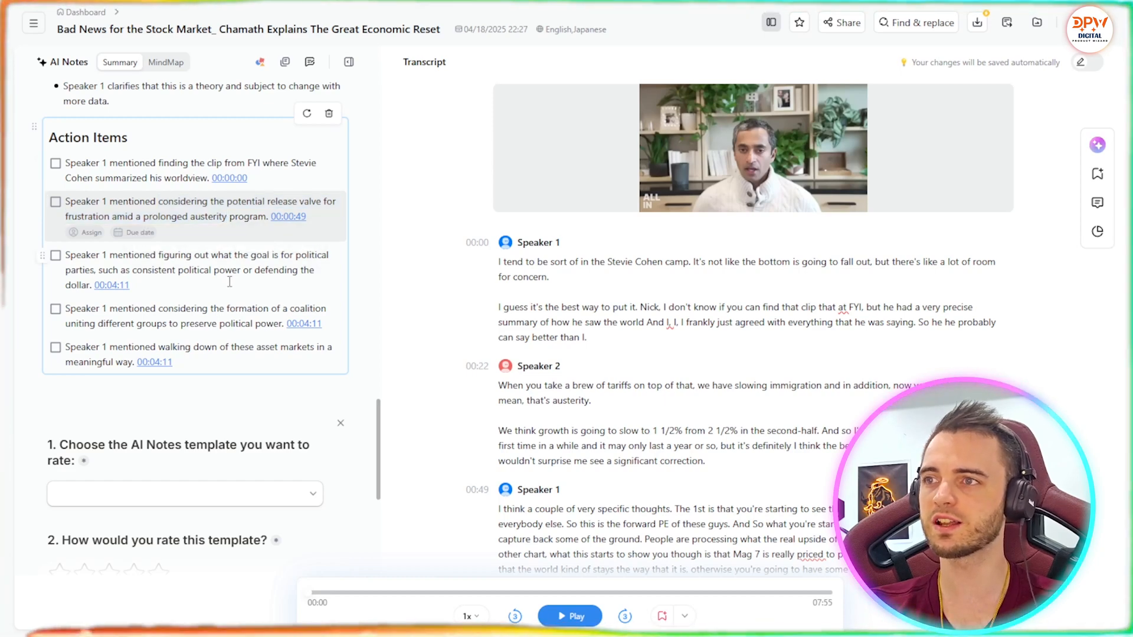
Step: Scroll the Home page's My Records list to the transcribed stock market video
scroll("down", 3)
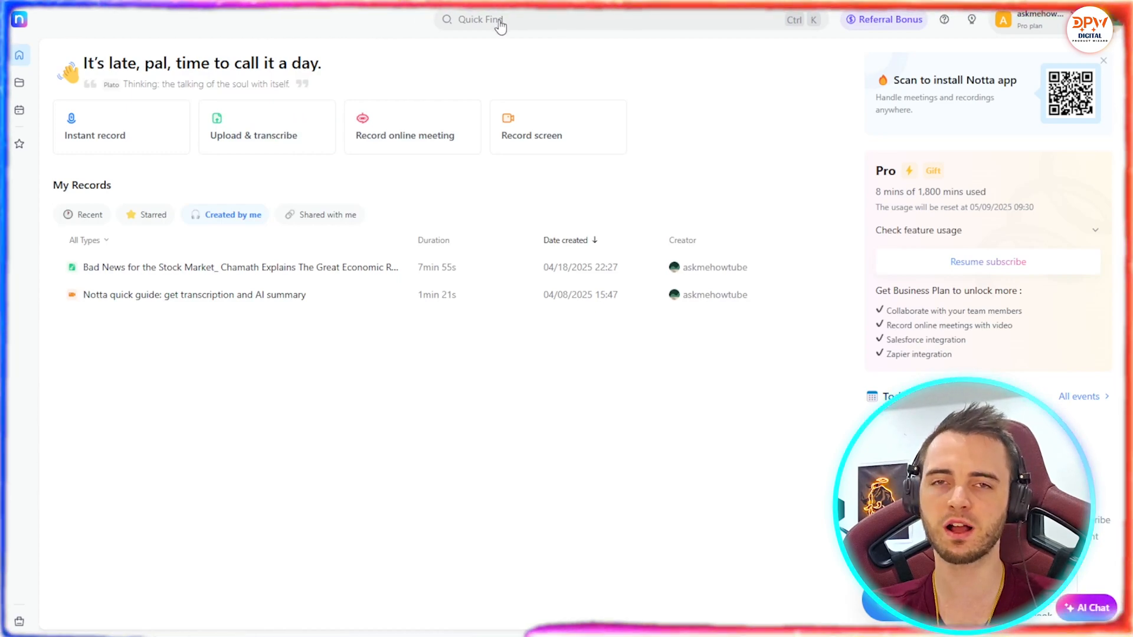
Step: Open the Screen Recording dialog via Record screen on the Home page
left_click(531, 127)
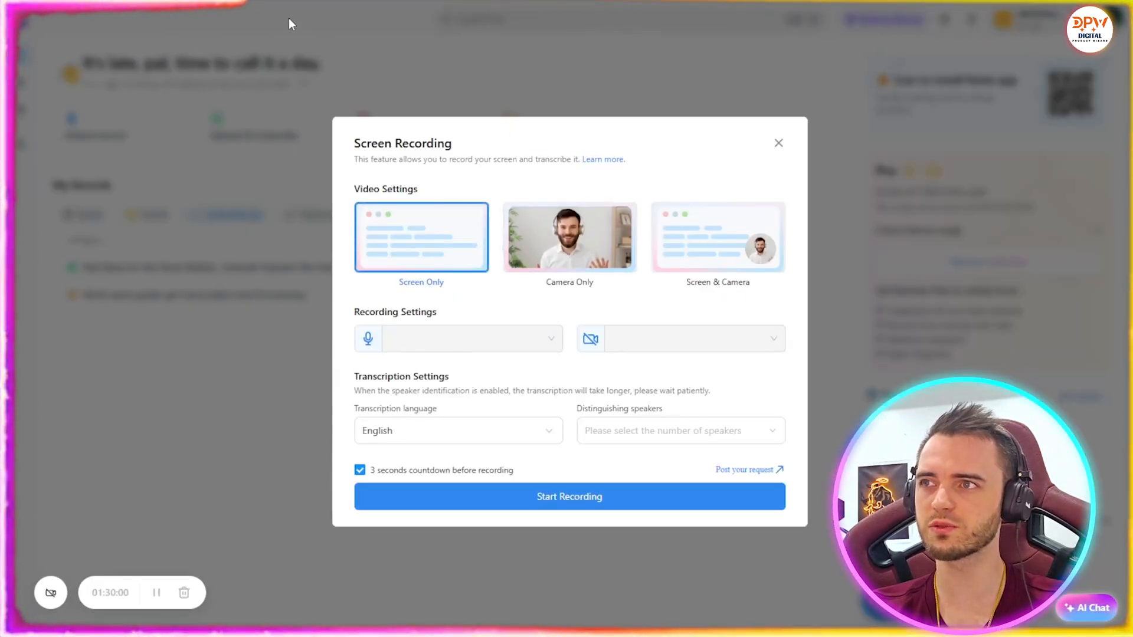
mouse_move(570, 325)
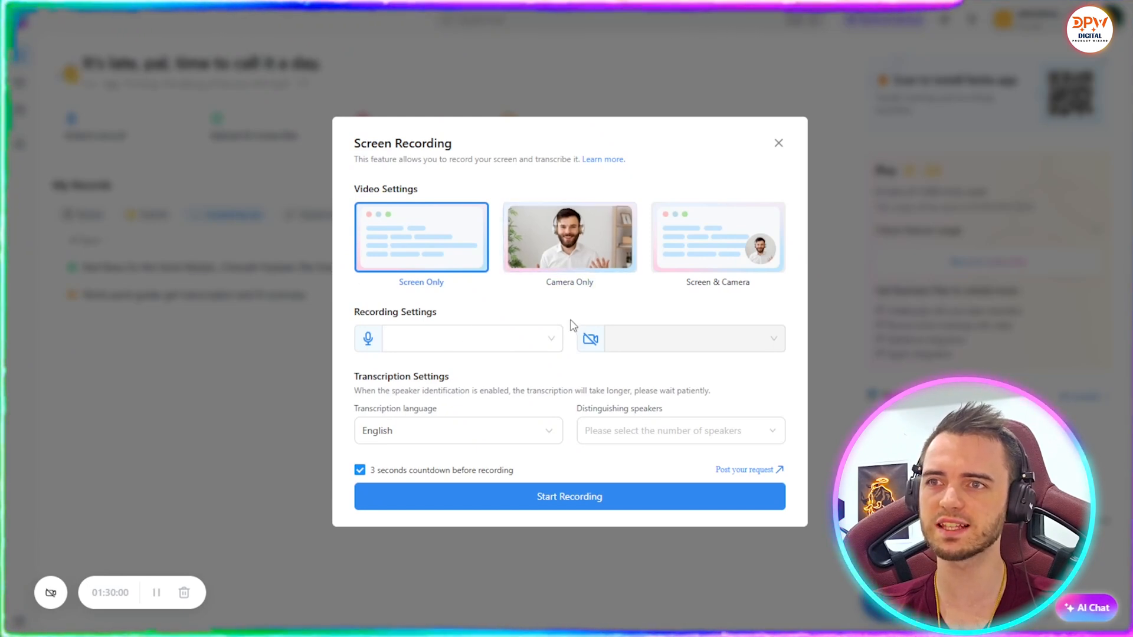
mouse_move(289, 42)
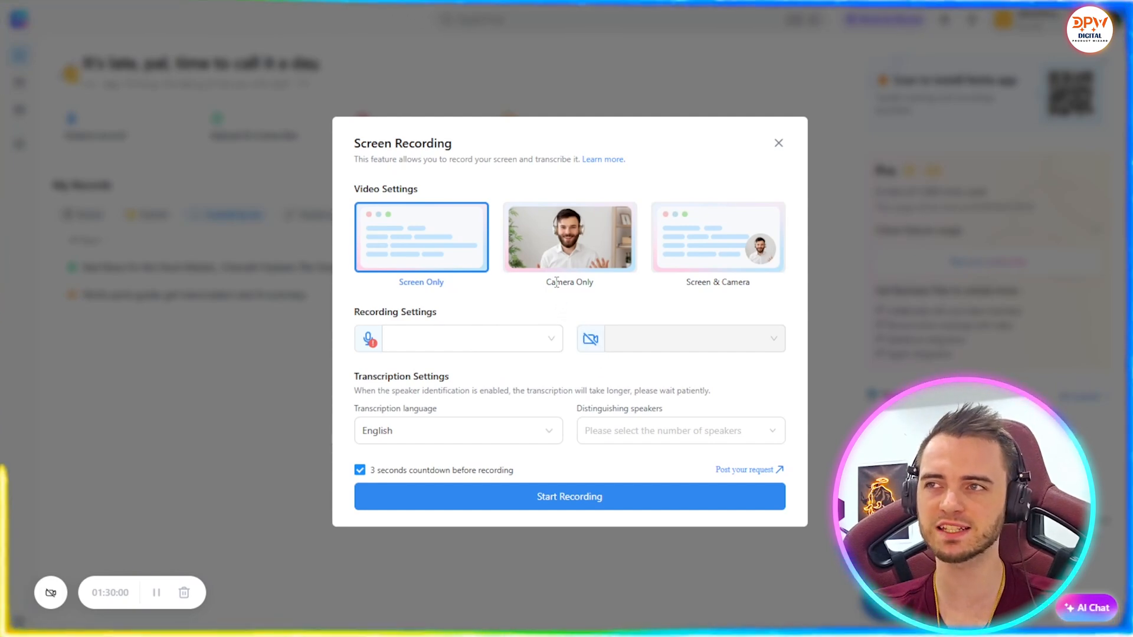
mouse_move(576, 596)
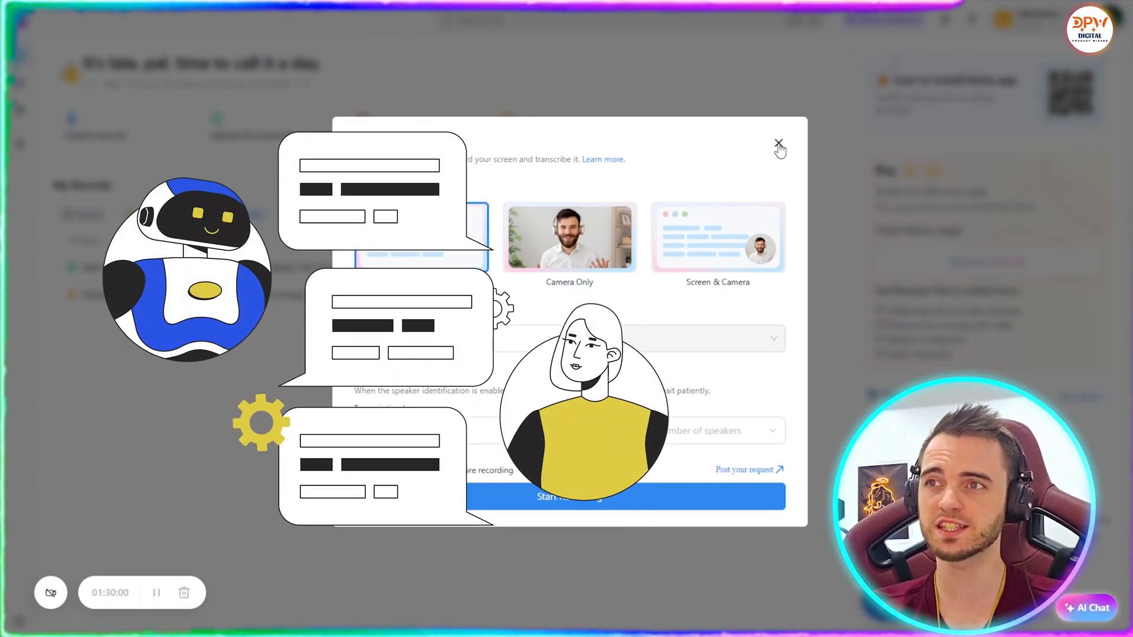
Step: Close the screen recording setup and browse the Notta website to the Export the notes section
left_click(779, 143)
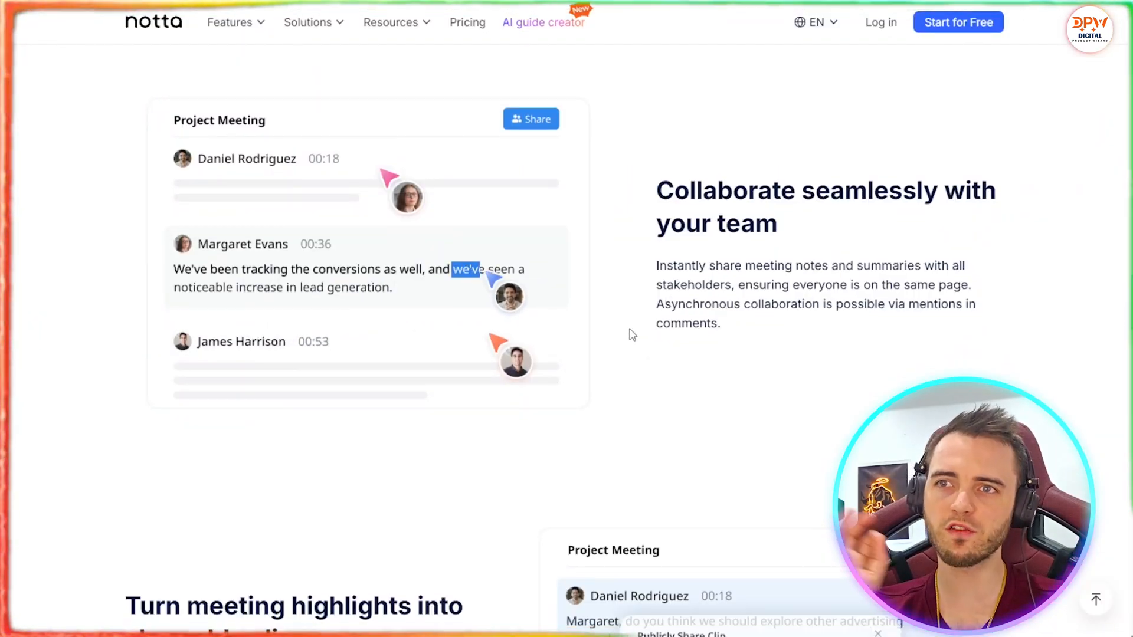
scroll("down", 3)
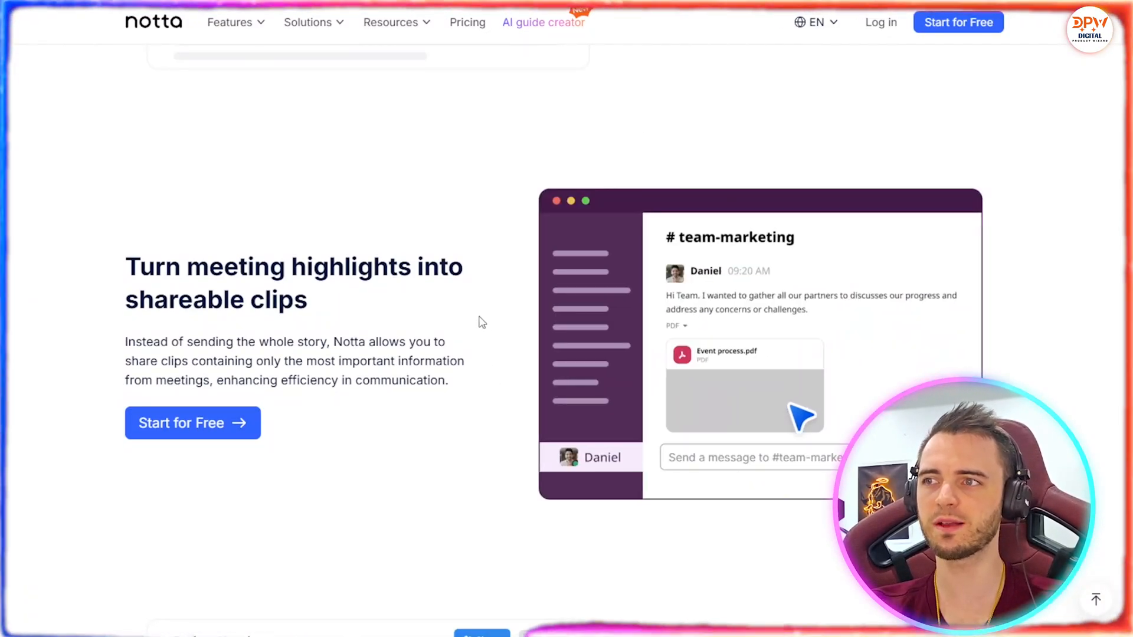
scroll("down", 3)
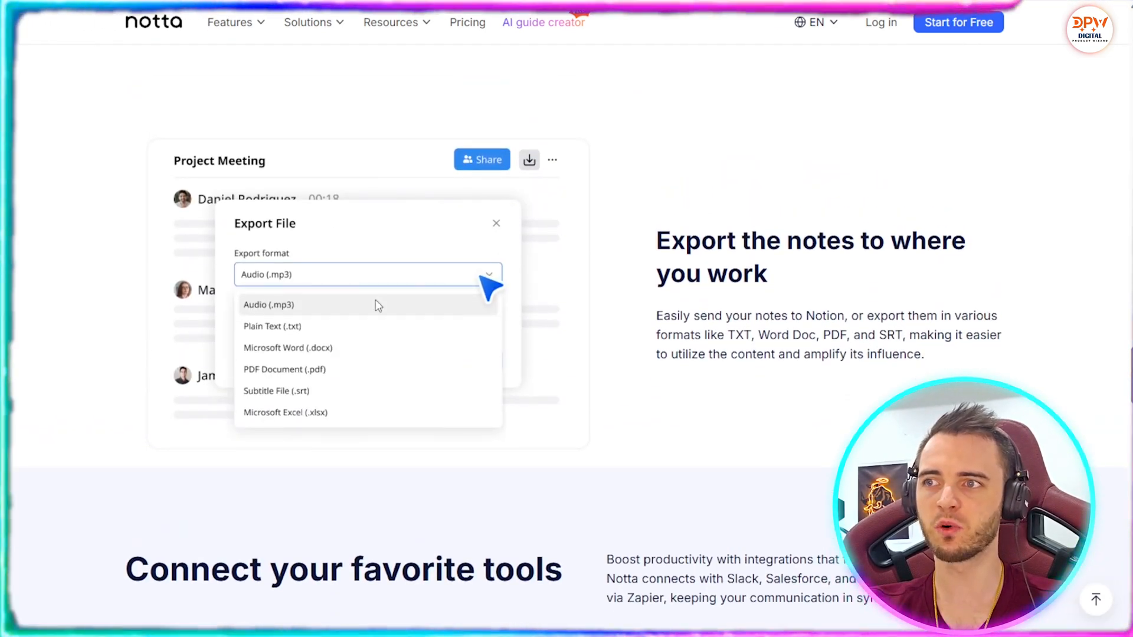
left_click(496, 223)
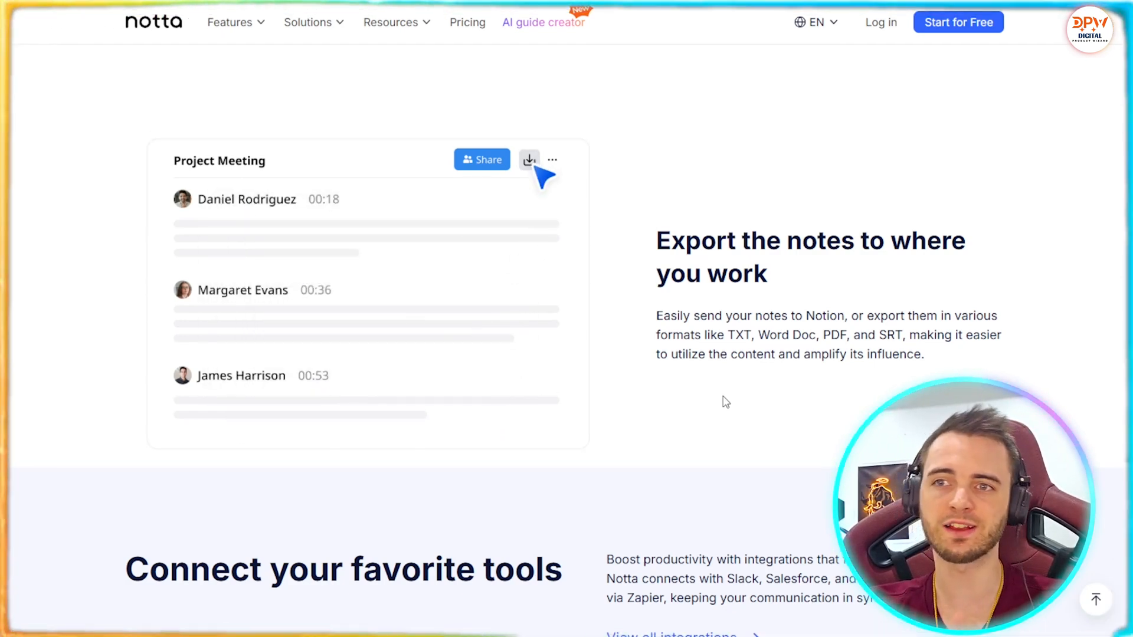
left_click(528, 160)
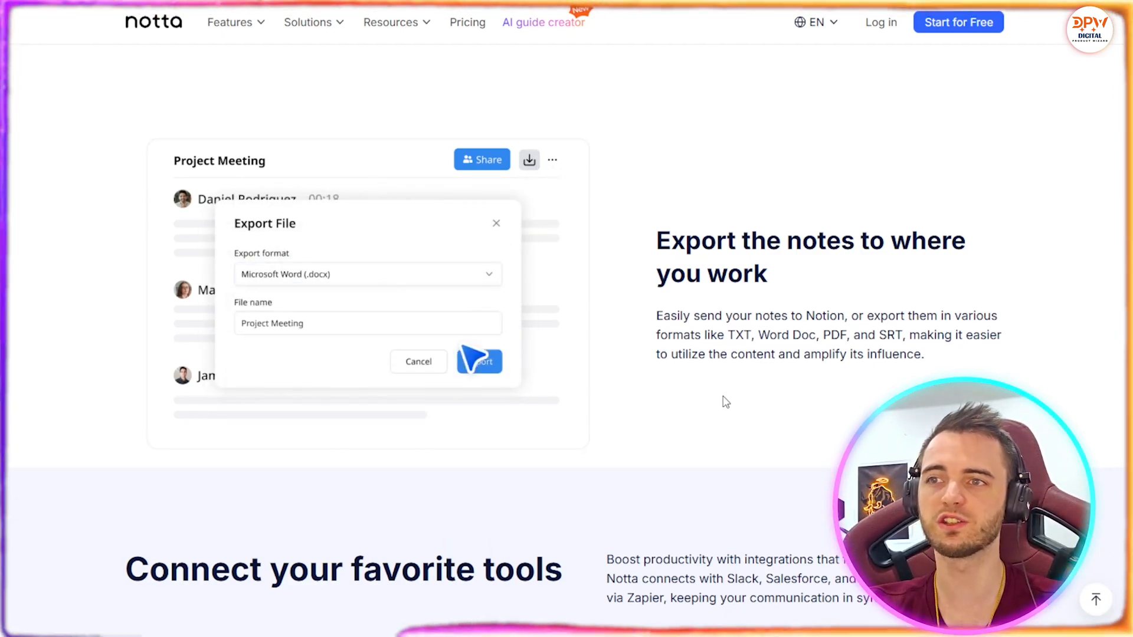
Step: Scroll past Connect your favorite tools to Empower various teams and individuals
scroll("down", 3)
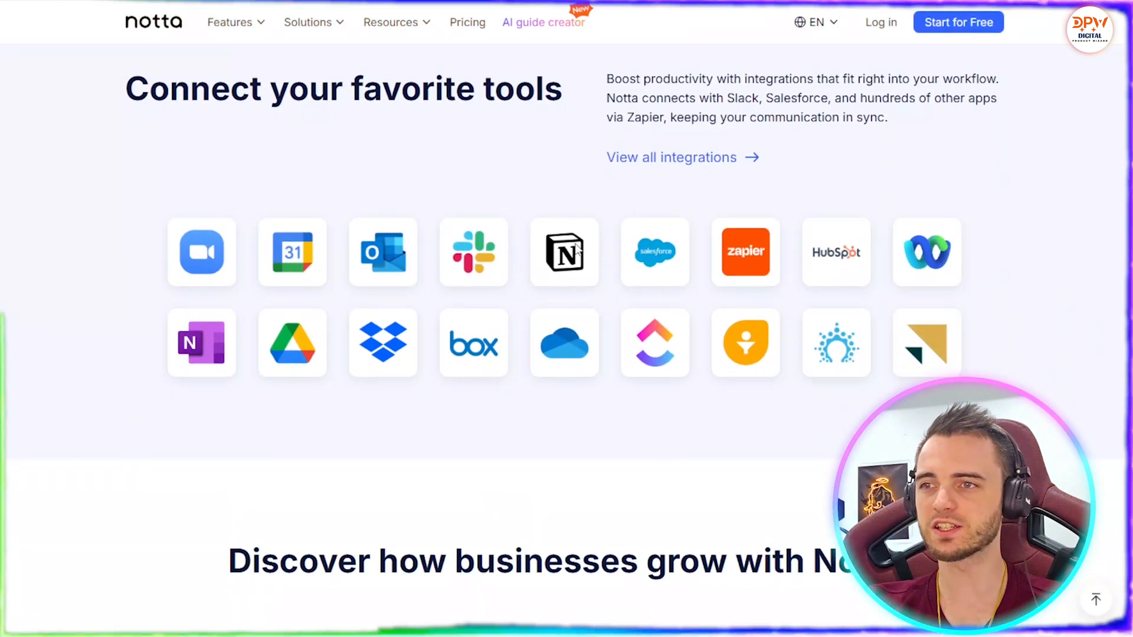
scroll("down", 3)
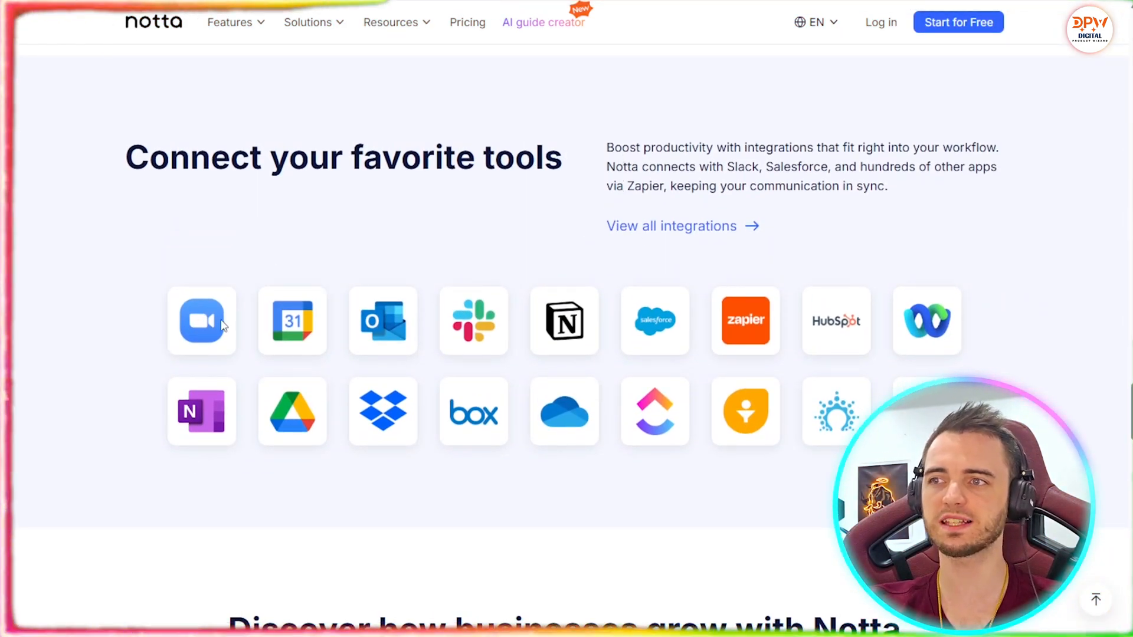
mouse_move(1041, 318)
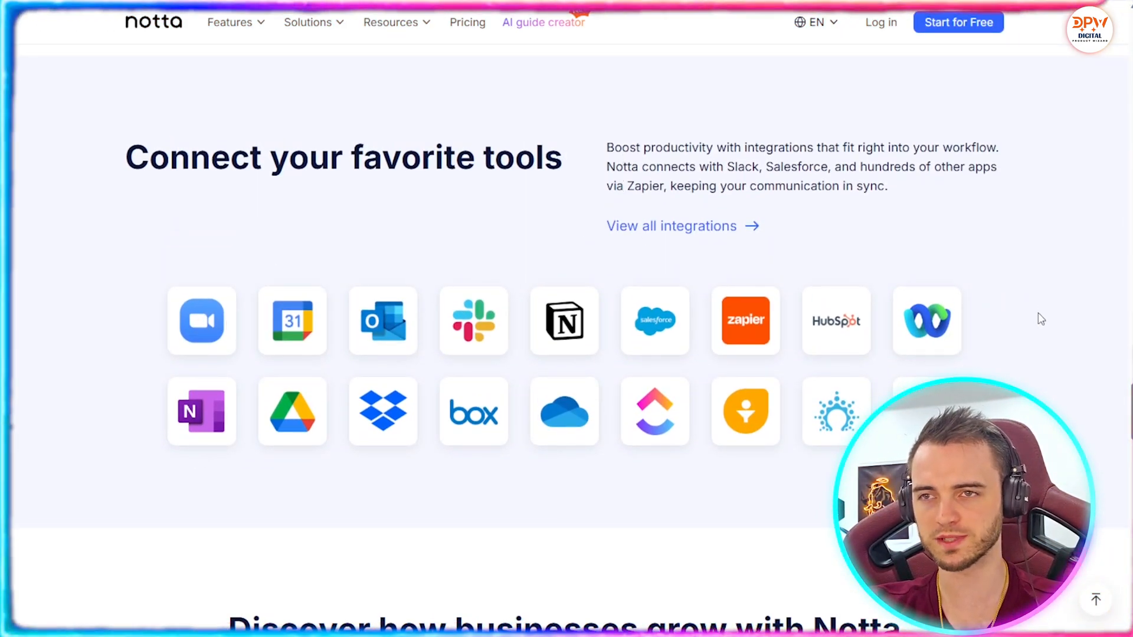
mouse_move(259, 422)
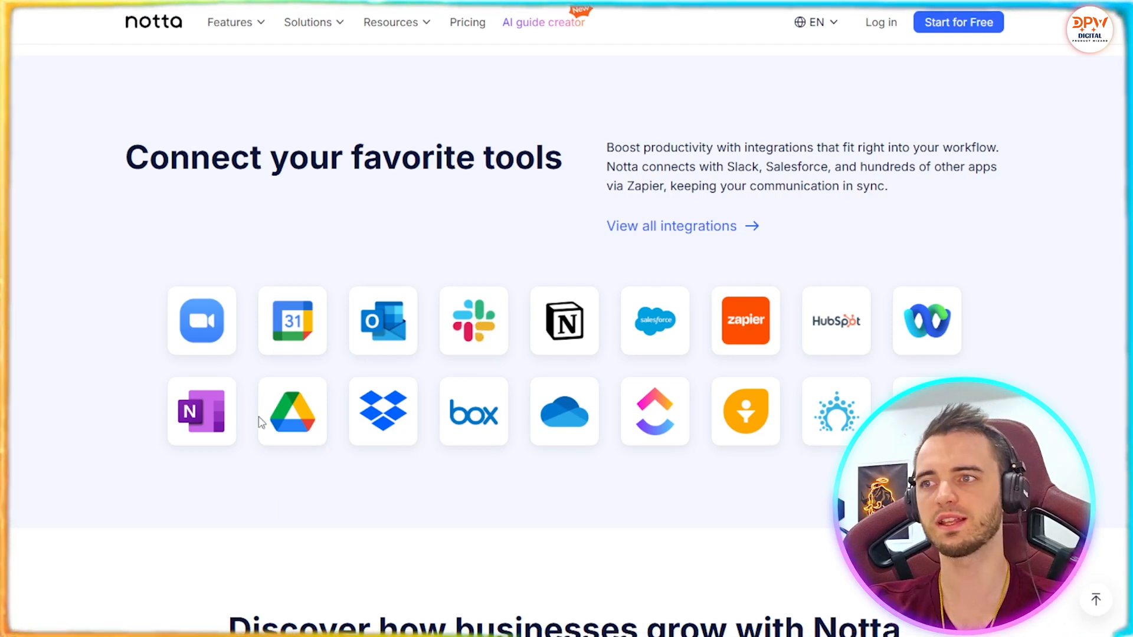
mouse_move(289, 419)
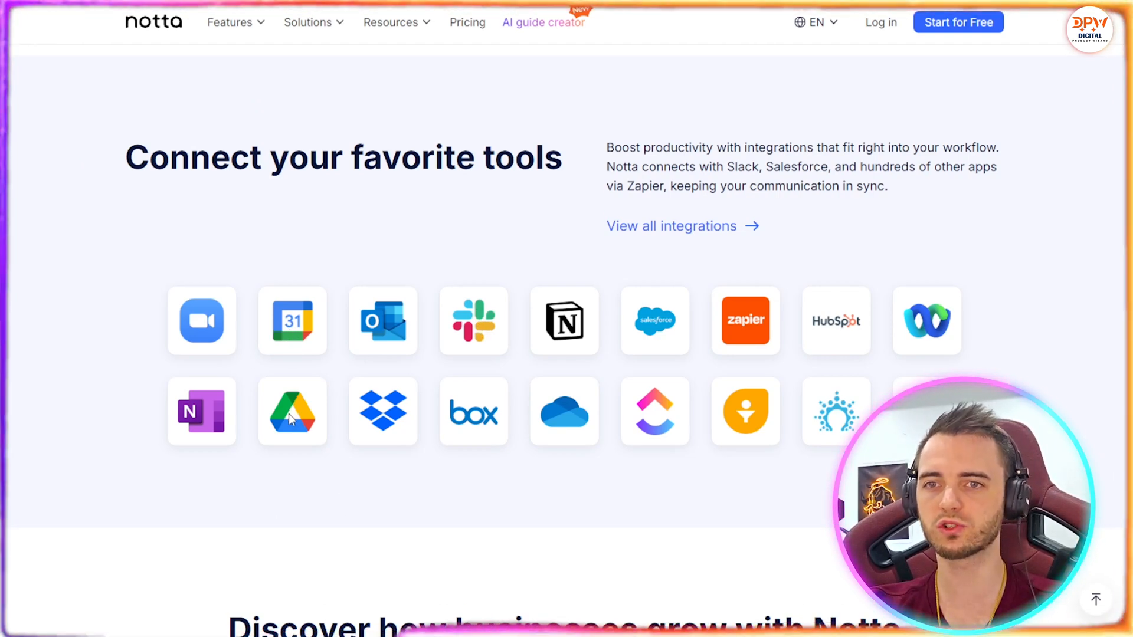
mouse_move(584, 506)
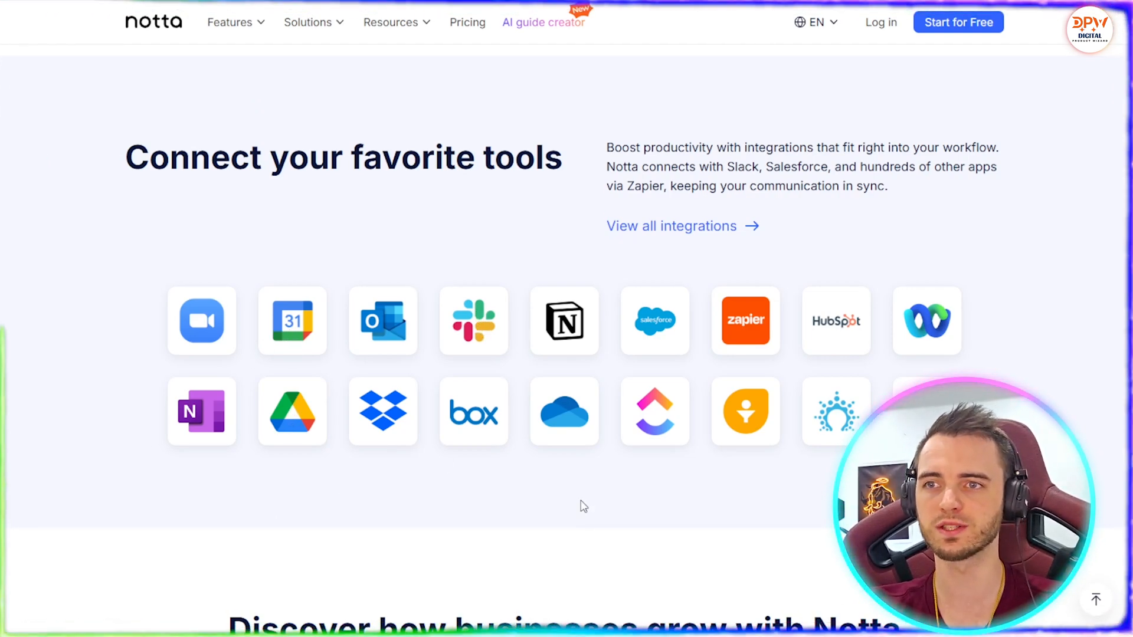
scroll("down", 3)
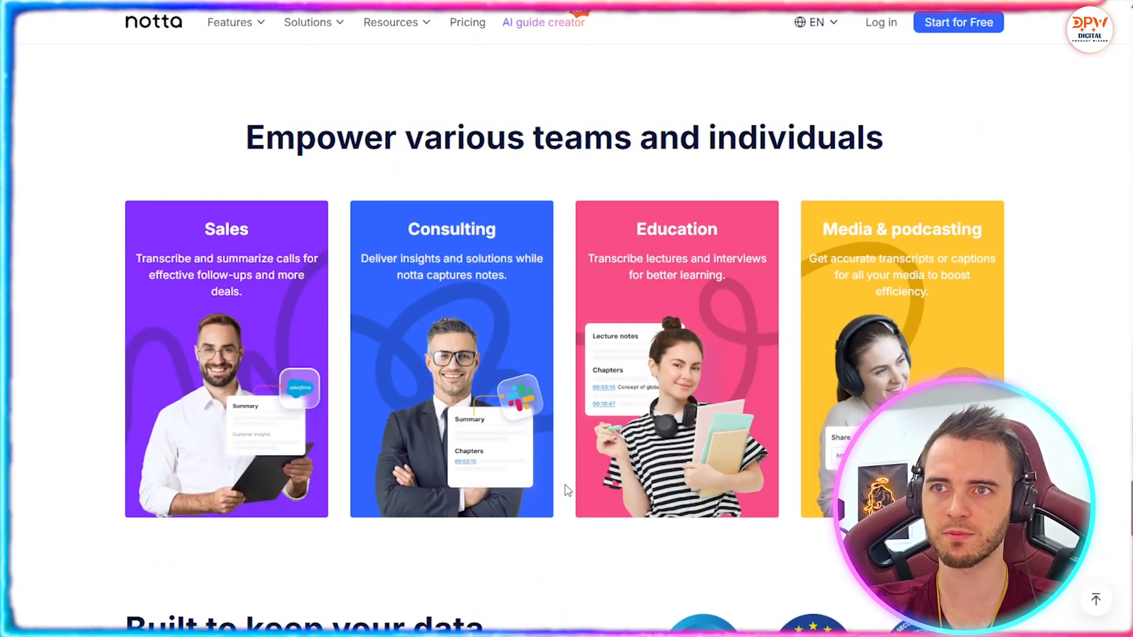
scroll("down", 3)
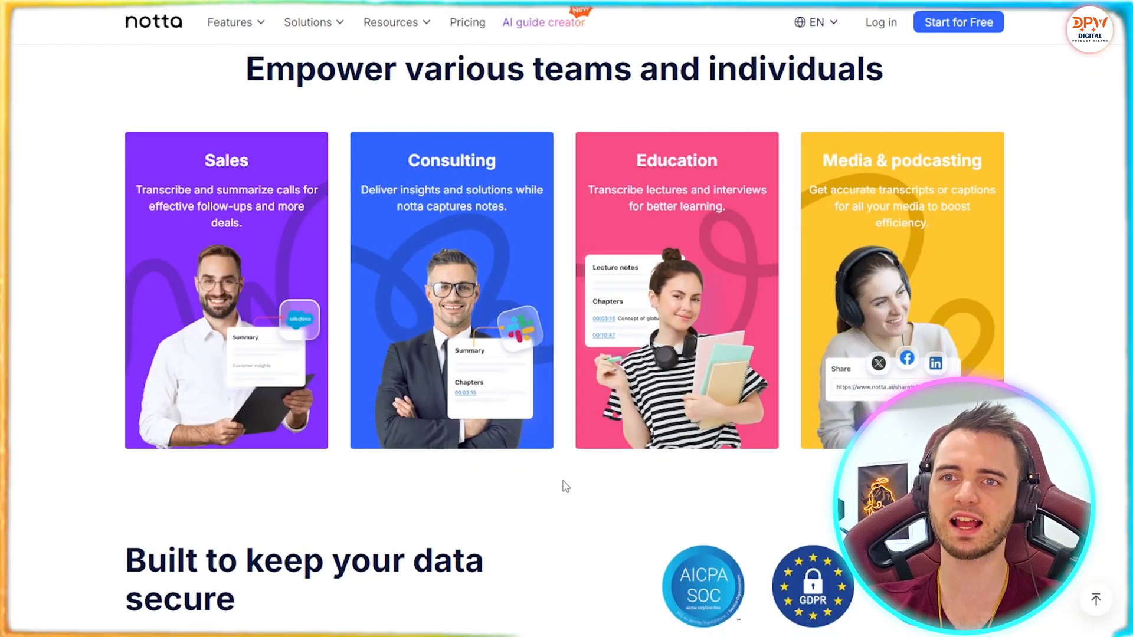
scroll("down", 3)
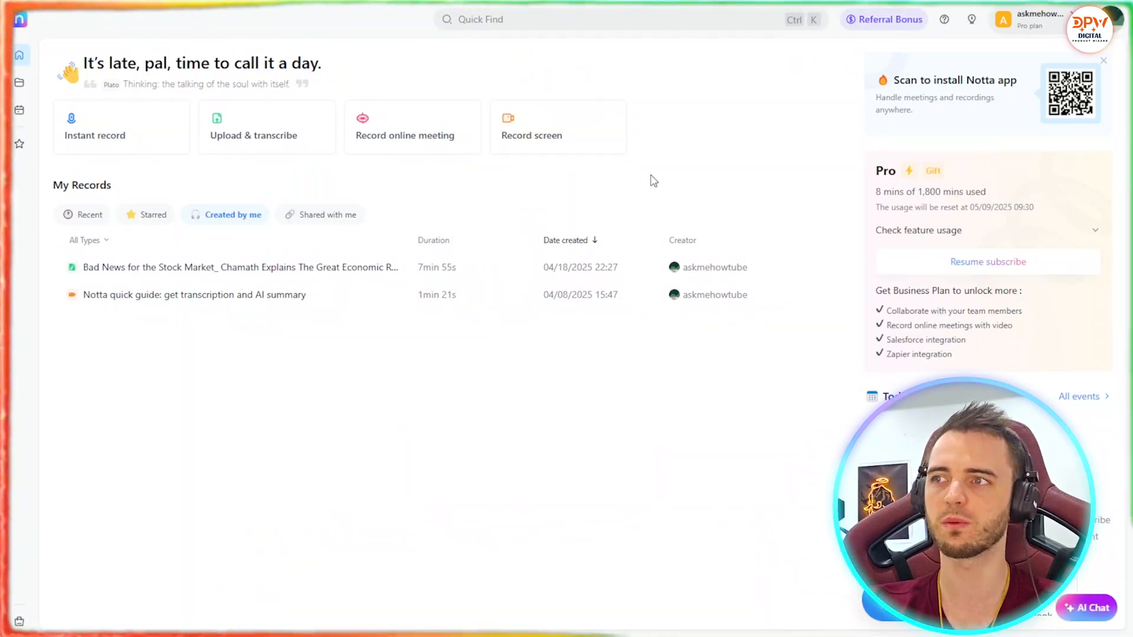
mouse_move(800, 159)
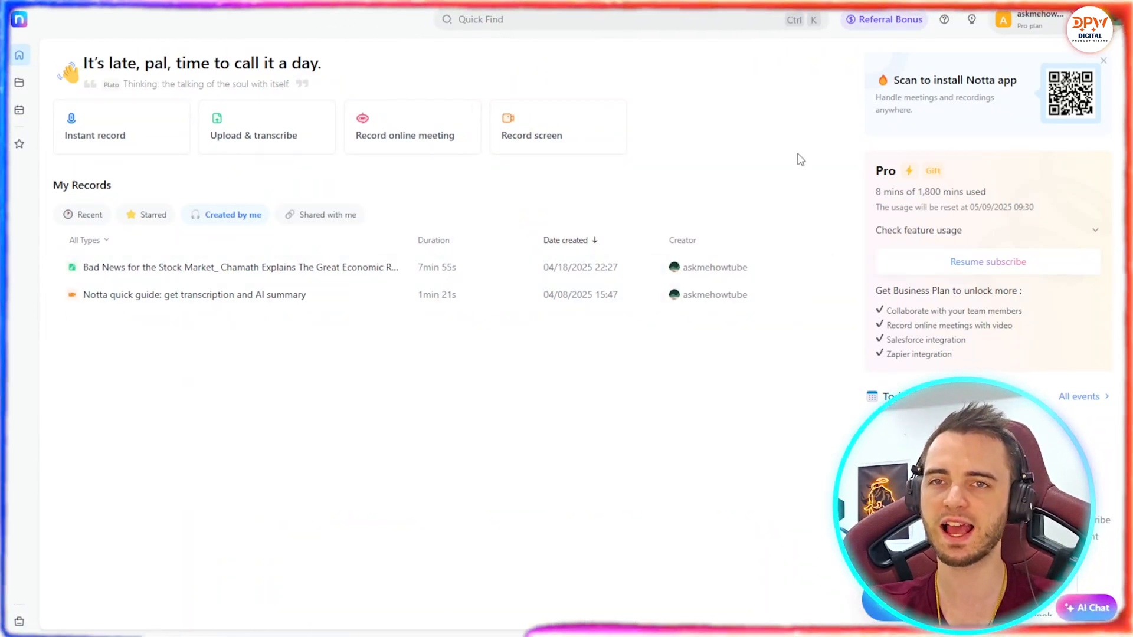
mouse_move(724, 164)
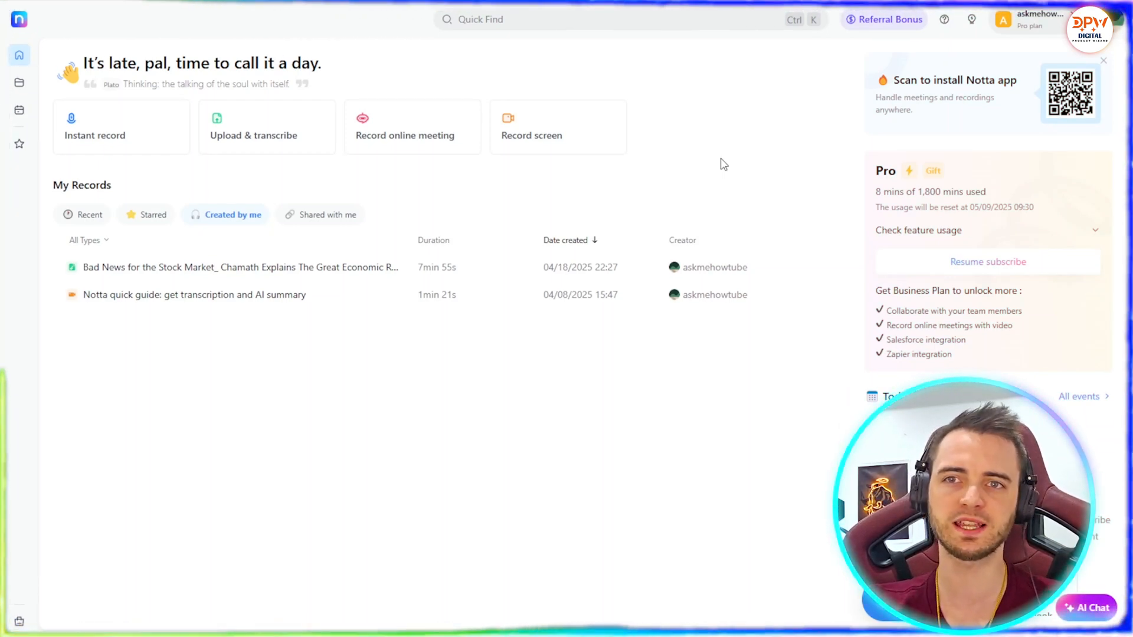
mouse_move(371, 337)
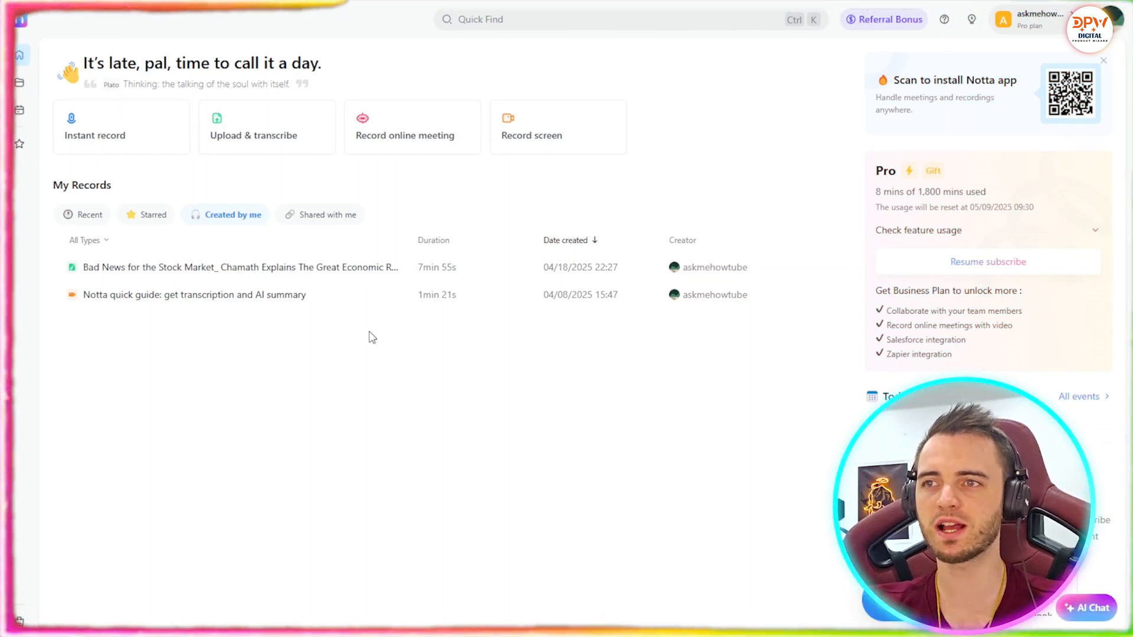
mouse_move(511, 487)
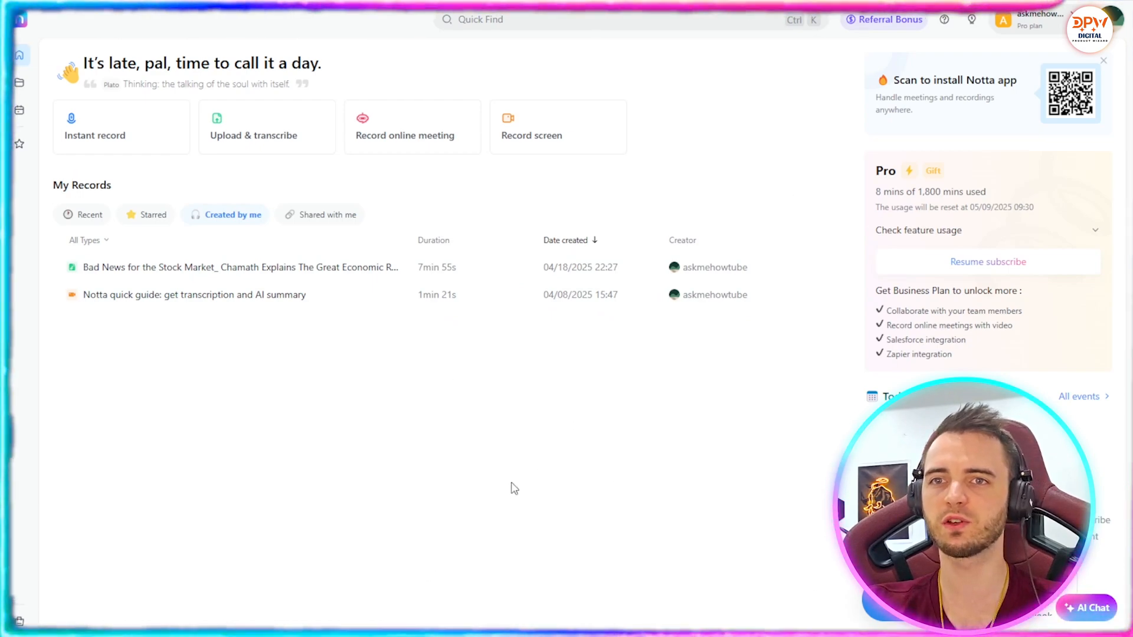